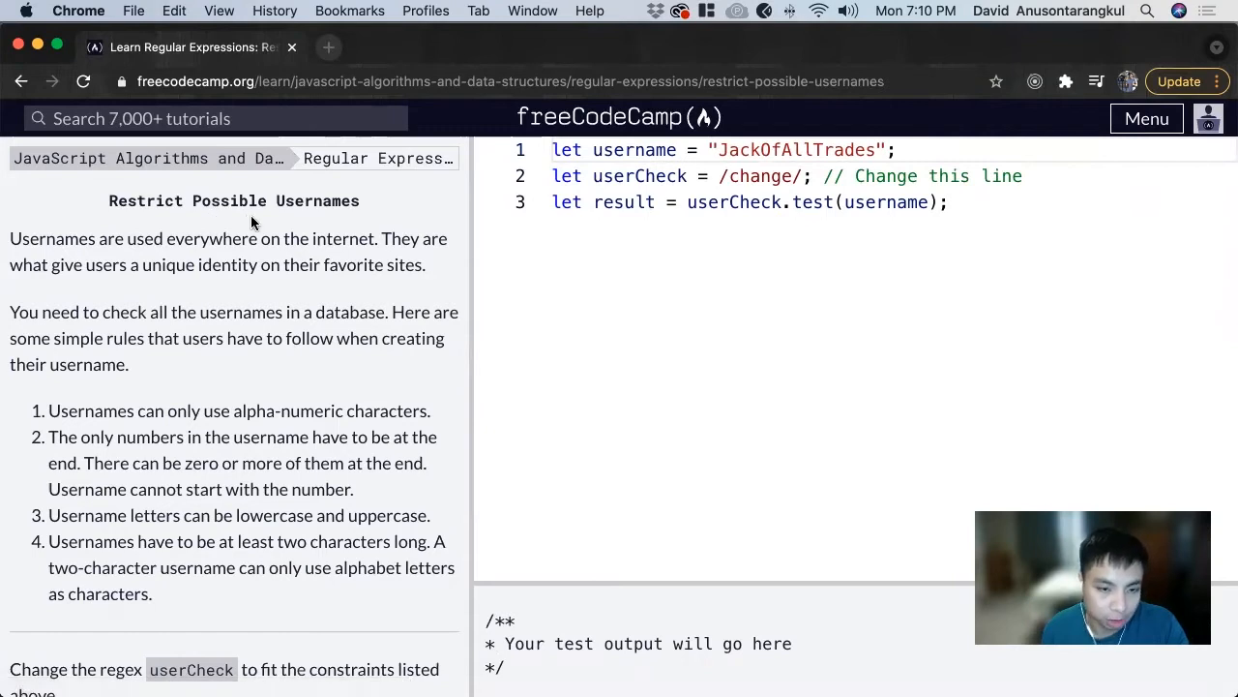
pyautogui.moveTo(281, 300)
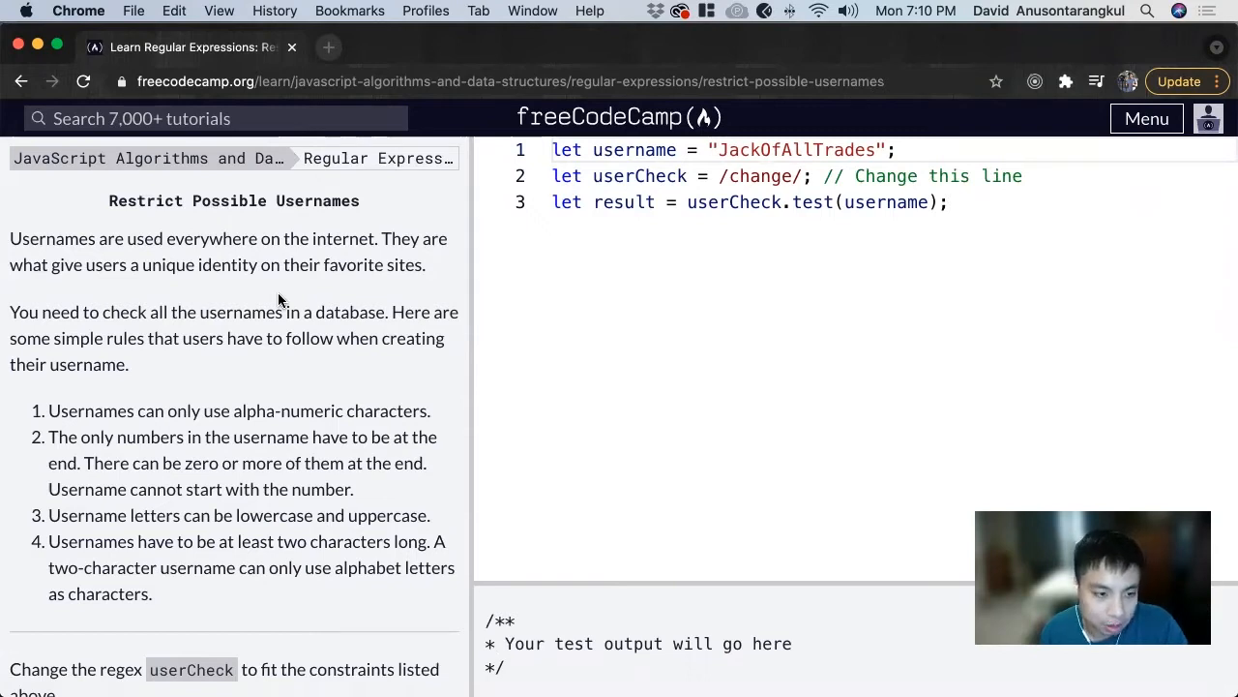
pyautogui.moveTo(243, 320)
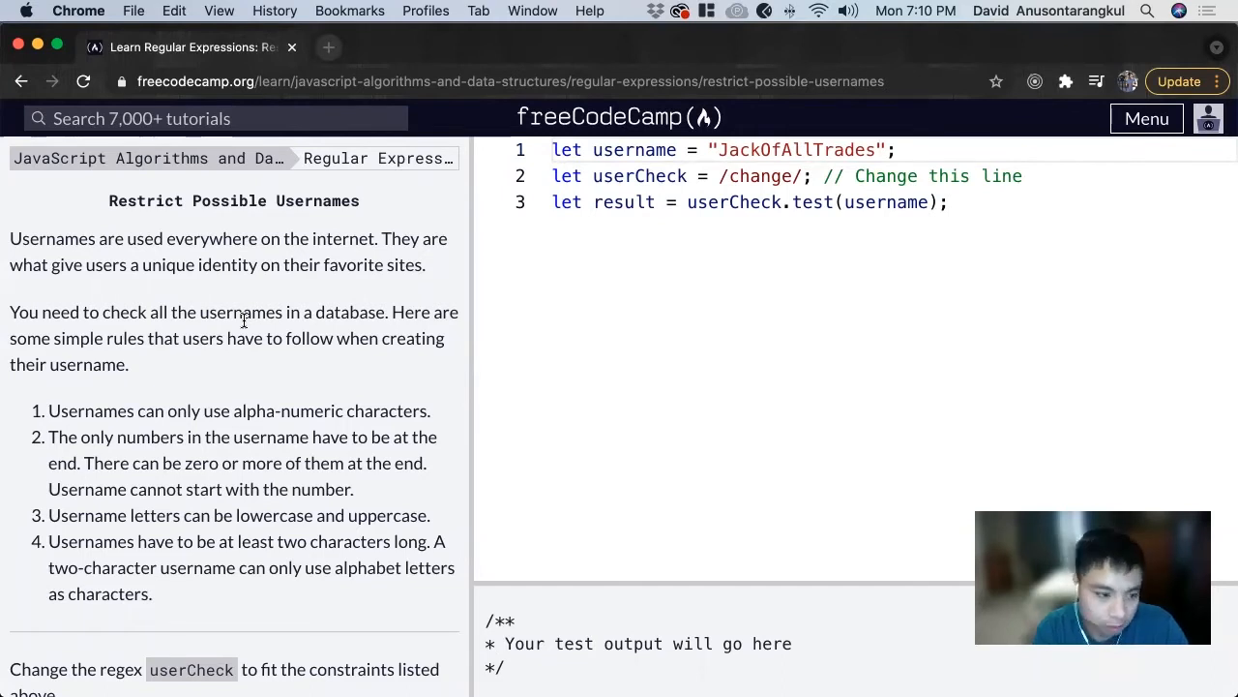
# Scroll through the starter code and highlight the username variable
pyautogui.scroll(-3)
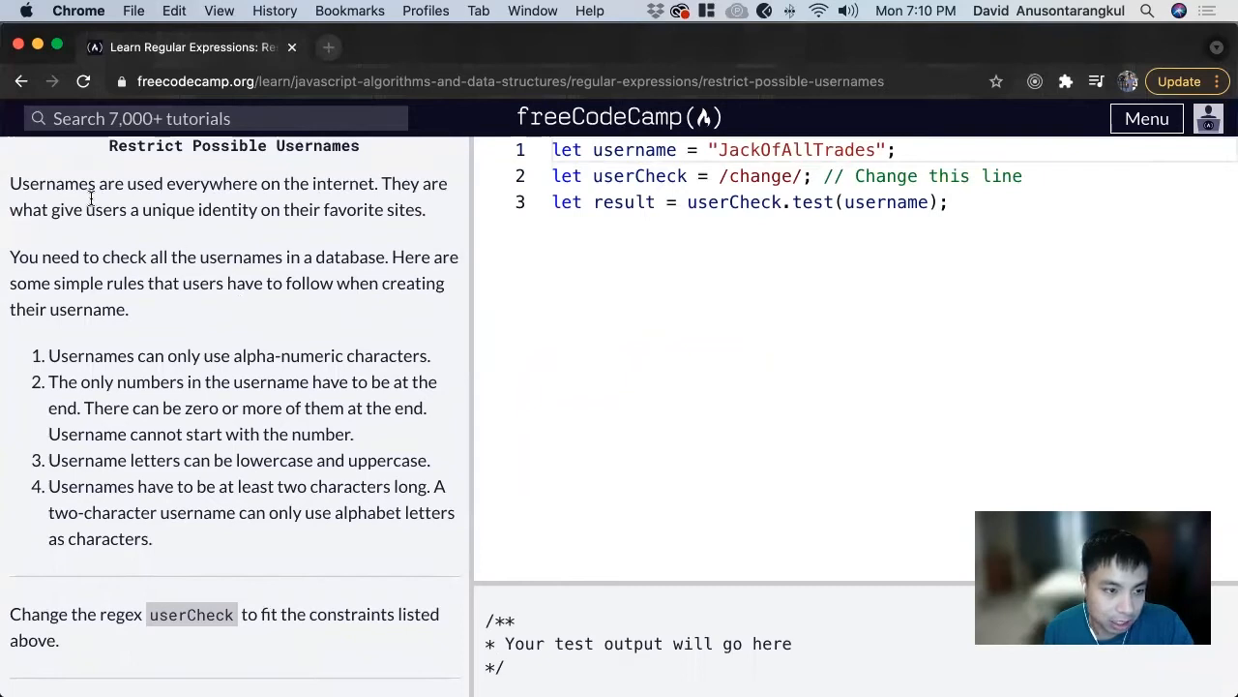
pyautogui.moveTo(343, 259)
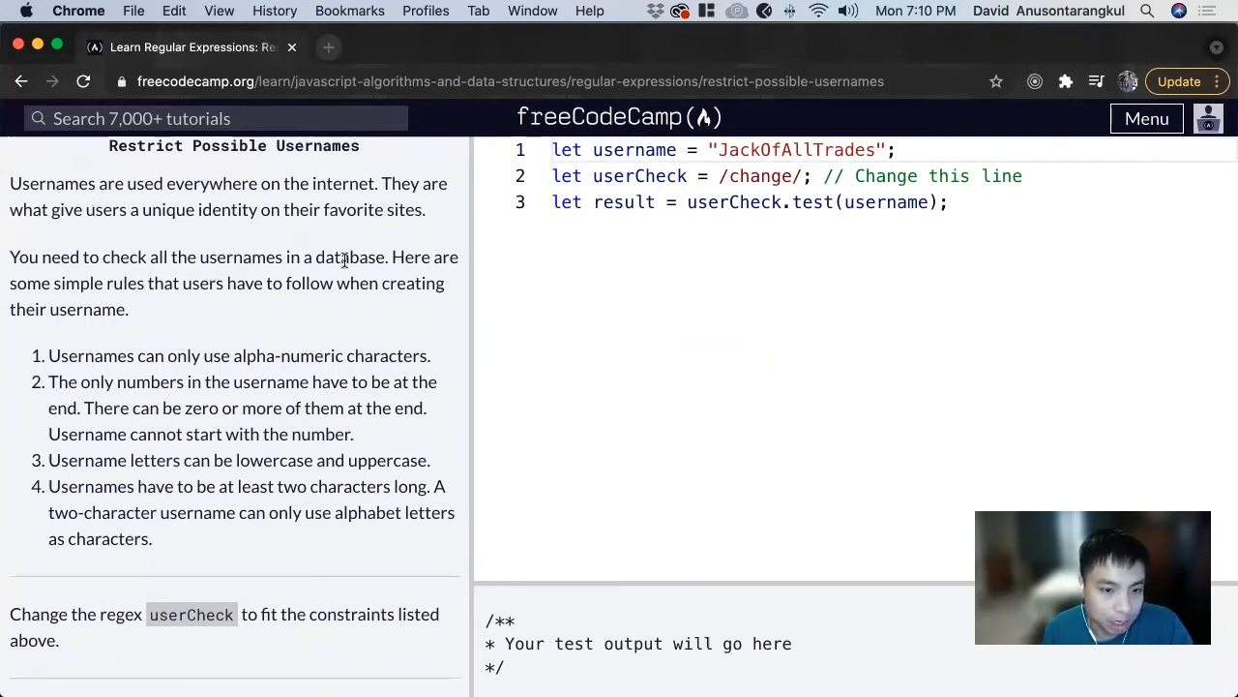
pyautogui.doubleClick(633, 150)
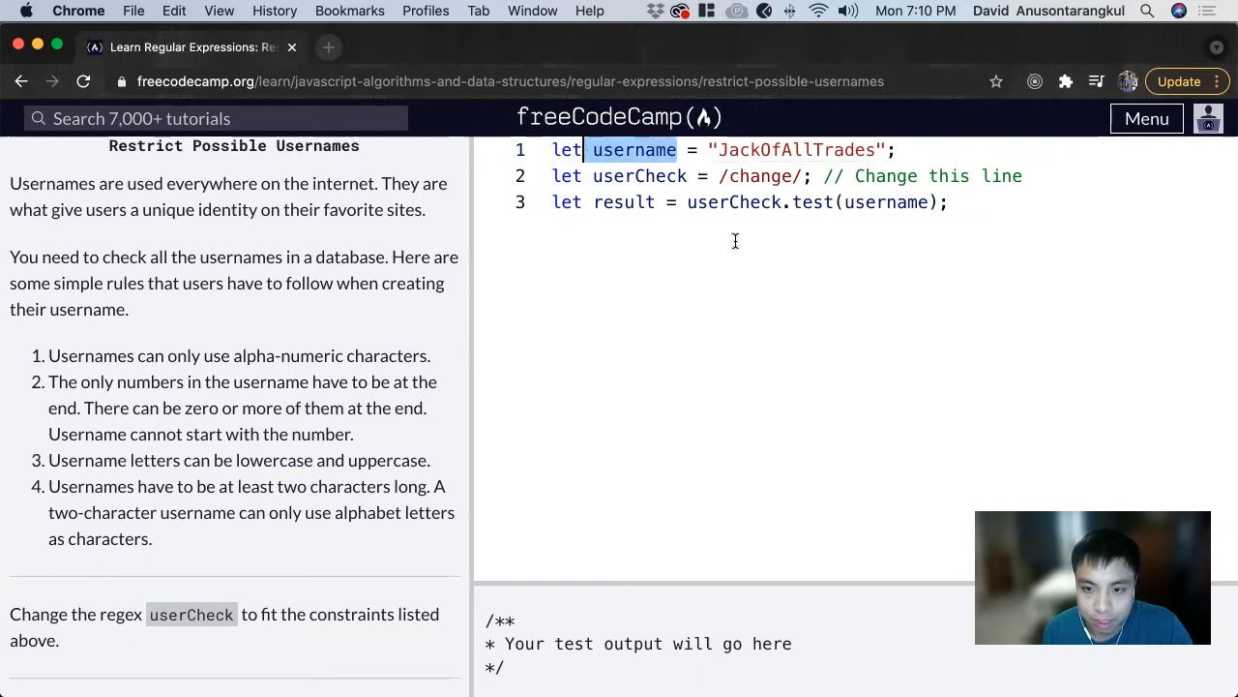
pyautogui.moveTo(475, 250)
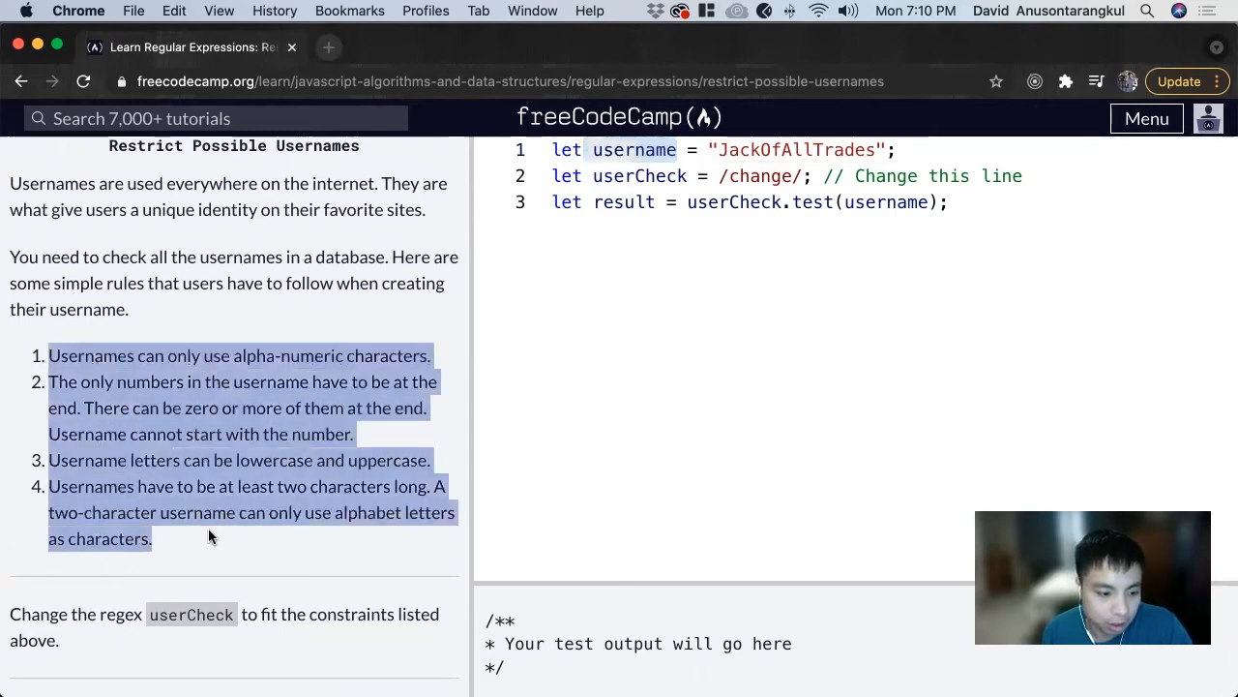
pyautogui.scroll(-3)
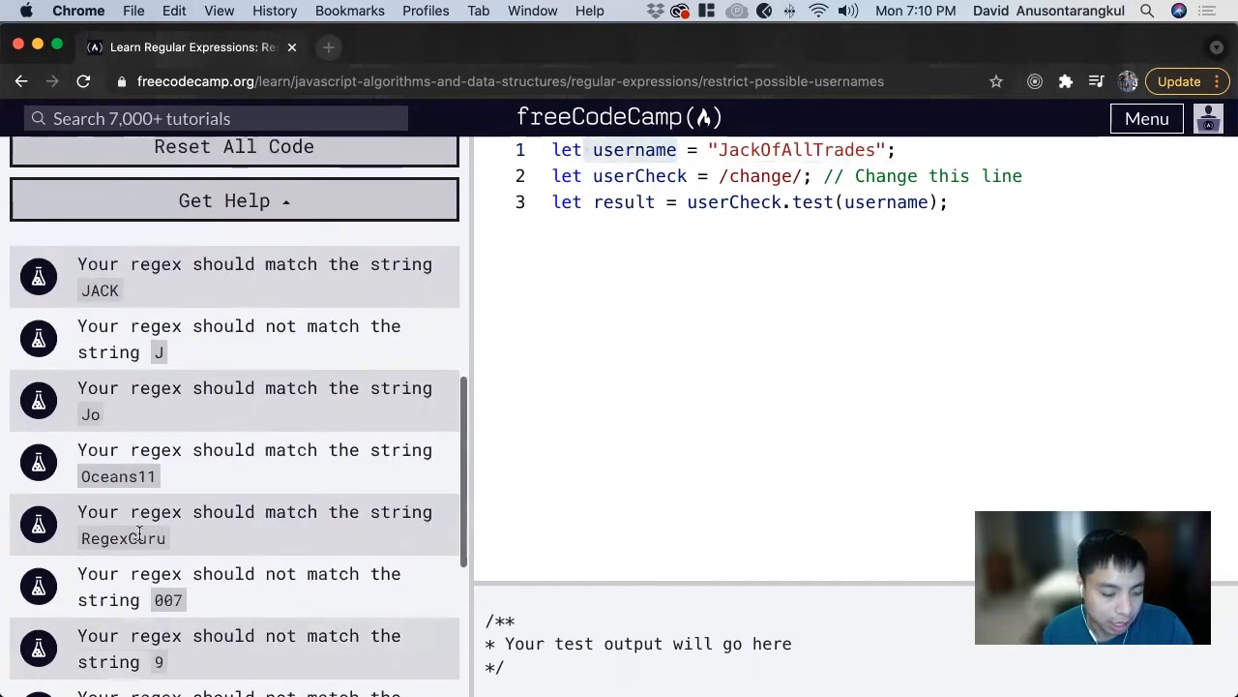
pyautogui.scroll(-3)
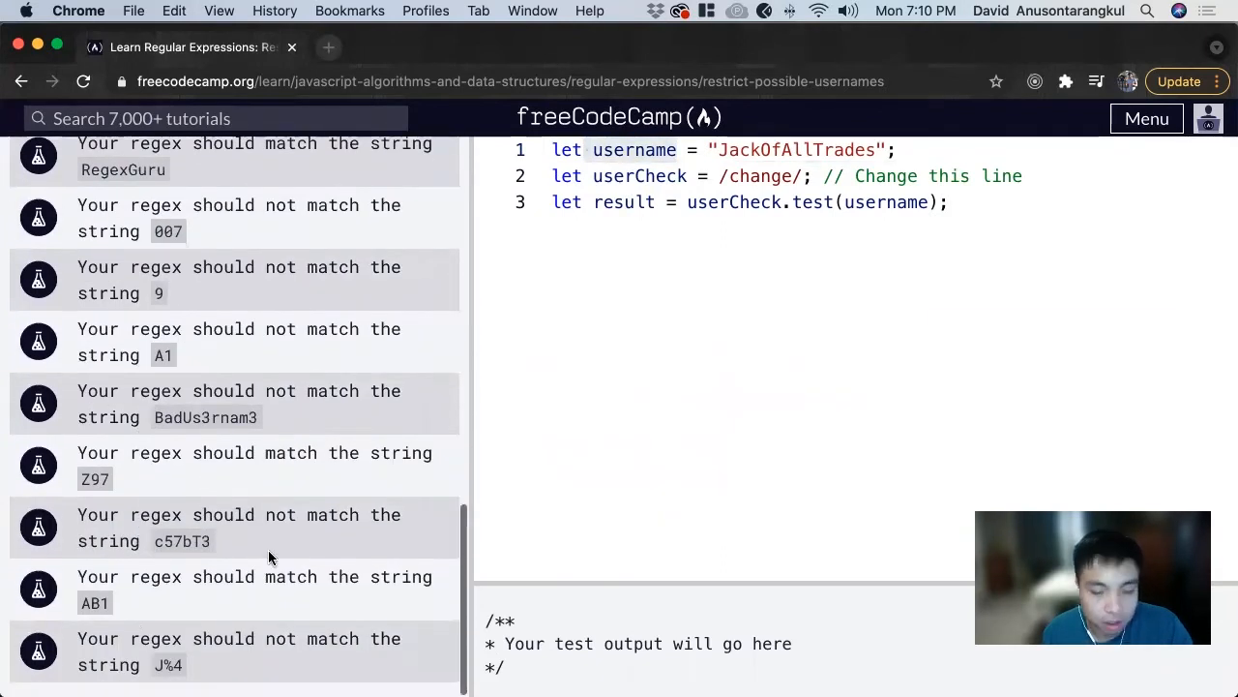
pyautogui.scroll(3)
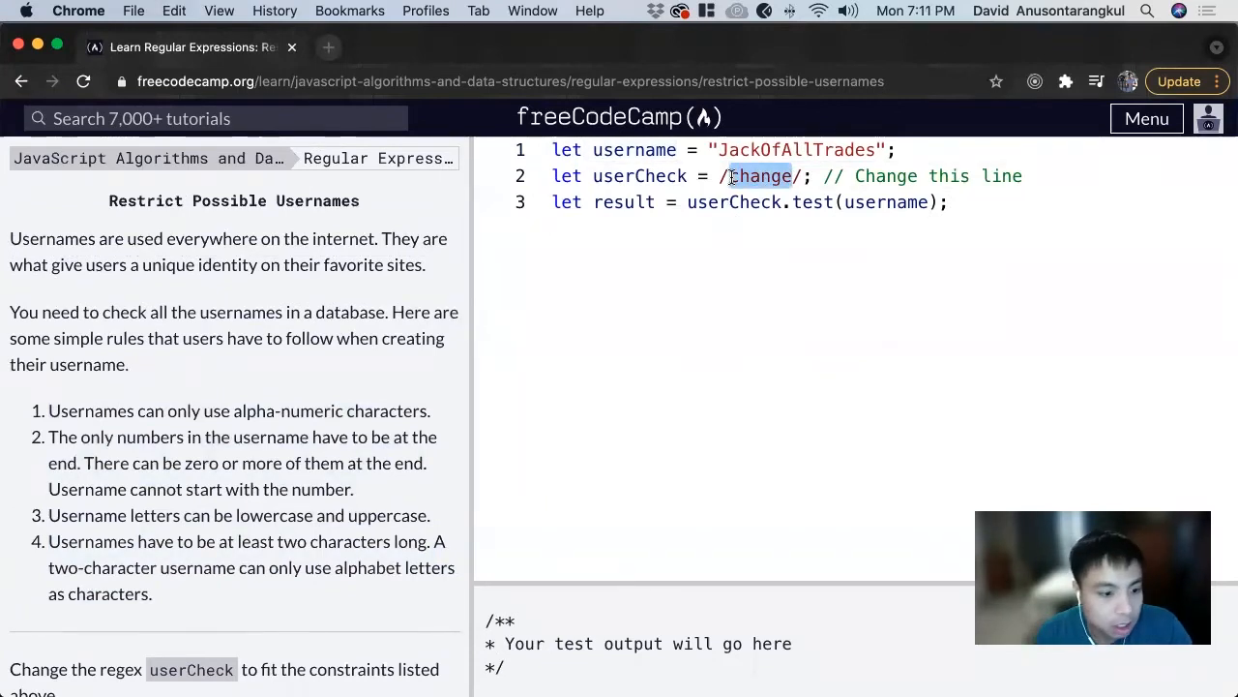
# Replace the placeholder word with the pattern ^[a-z]\d*$
pyautogui.press('Backspace')
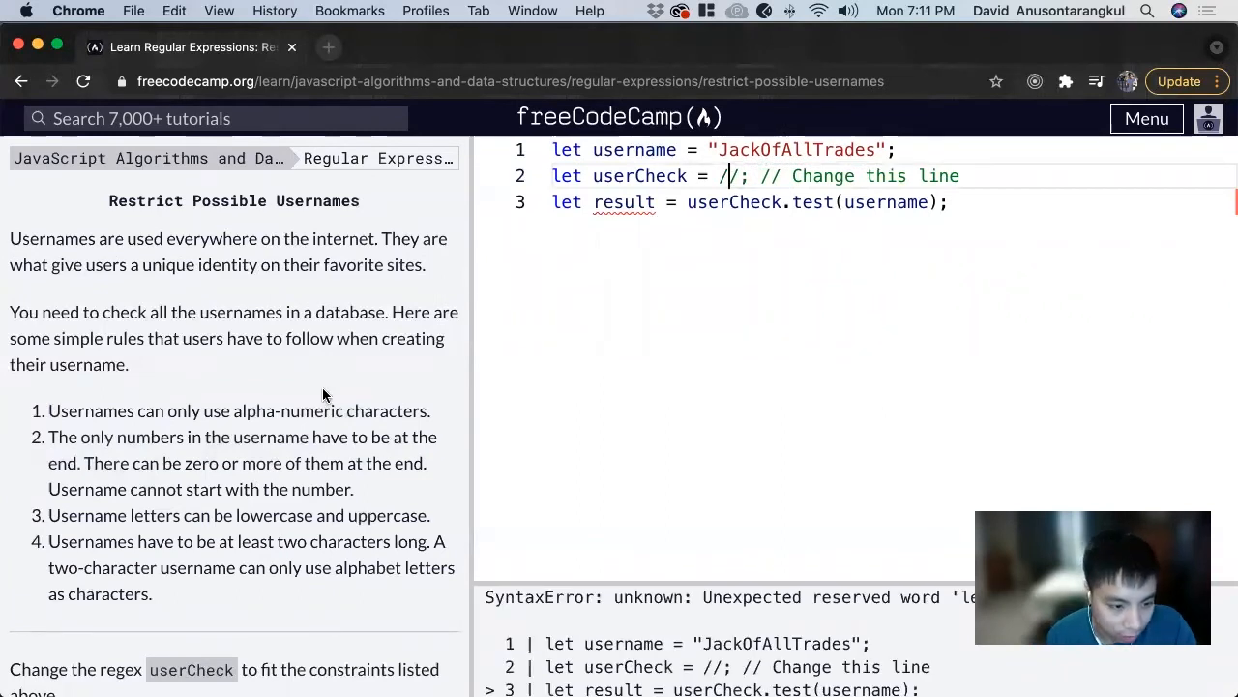
pyautogui.moveTo(261, 428)
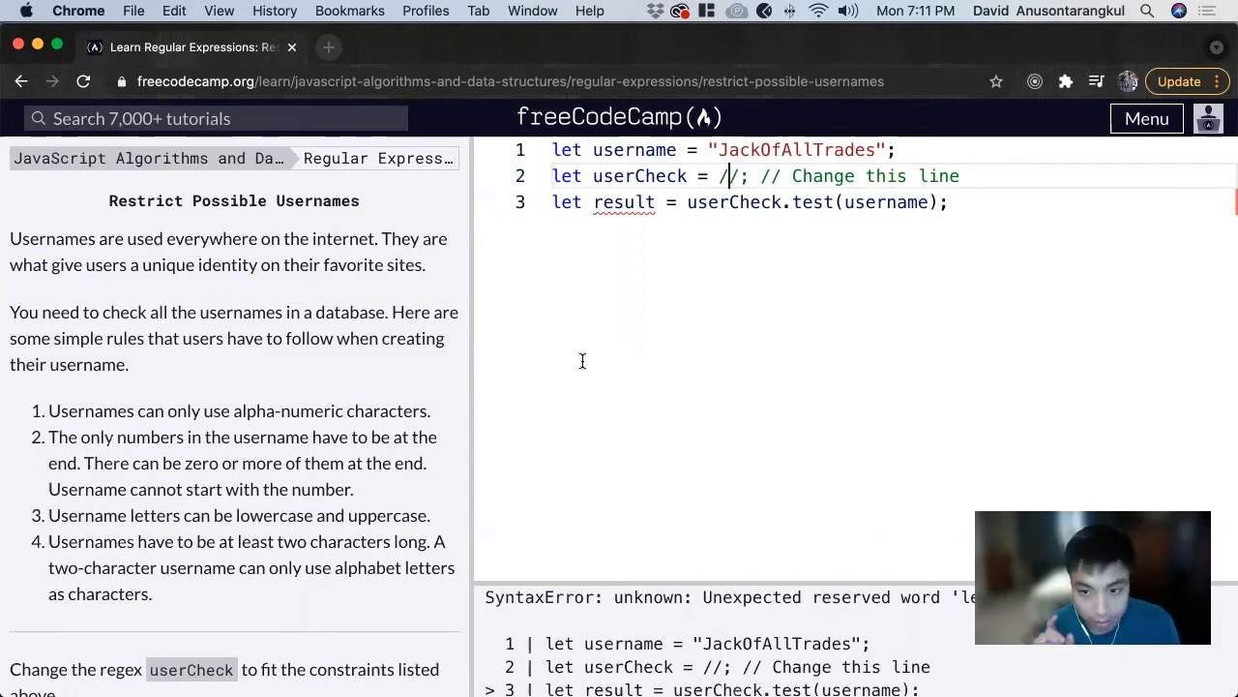
pyautogui.write('^')
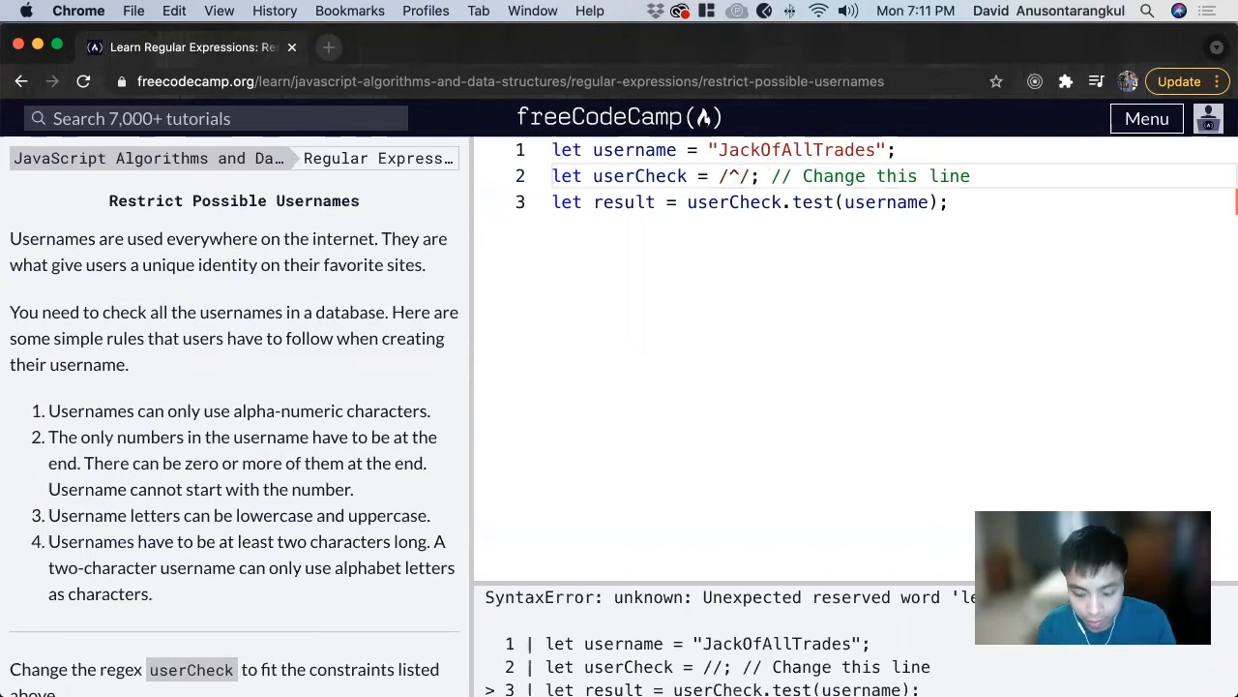
pyautogui.write('[')
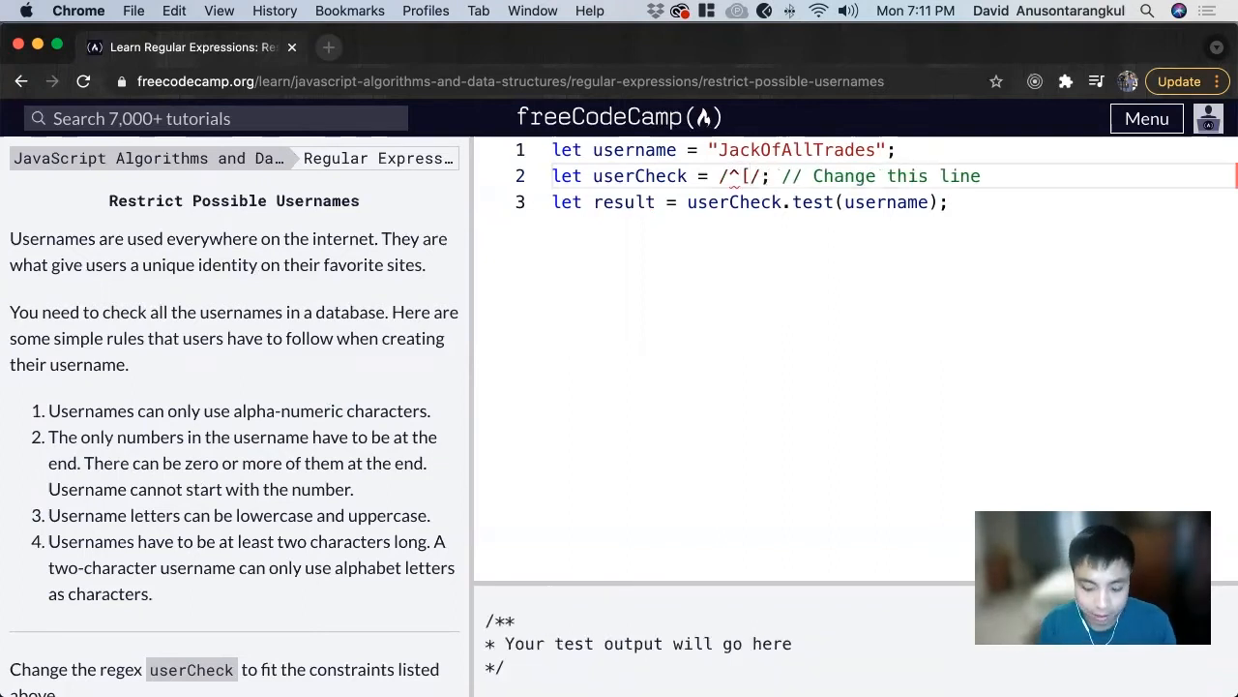
pyautogui.write('a-')
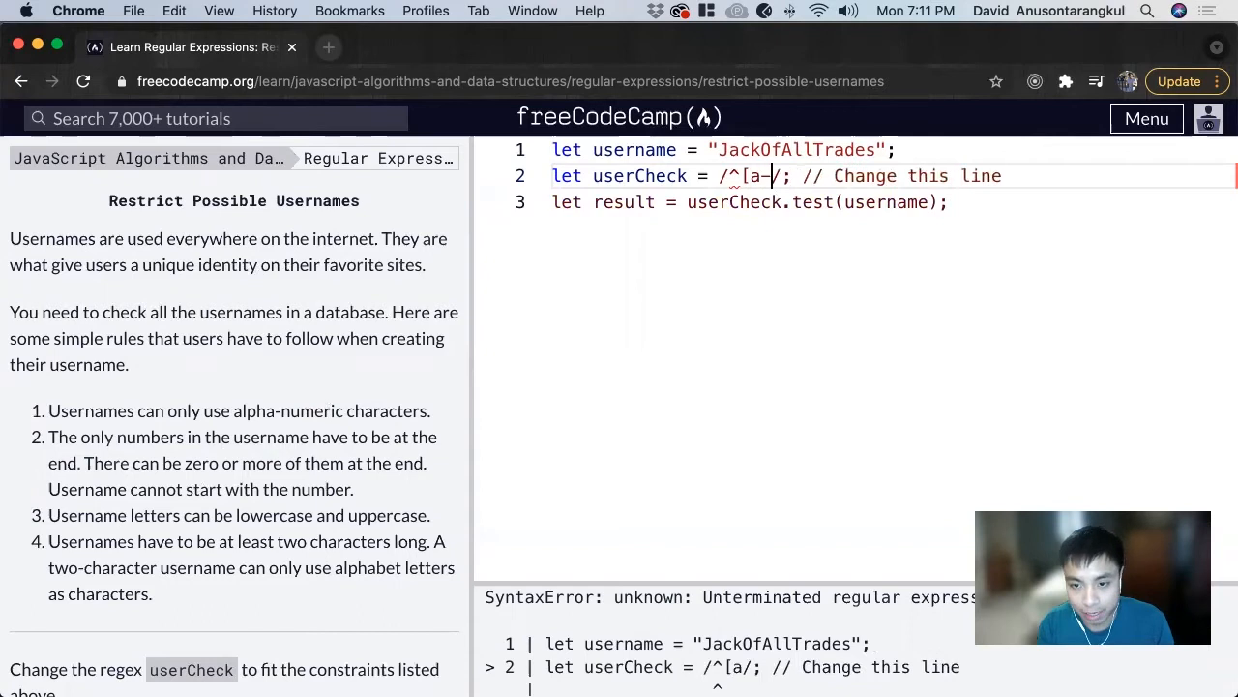
pyautogui.write('z]')
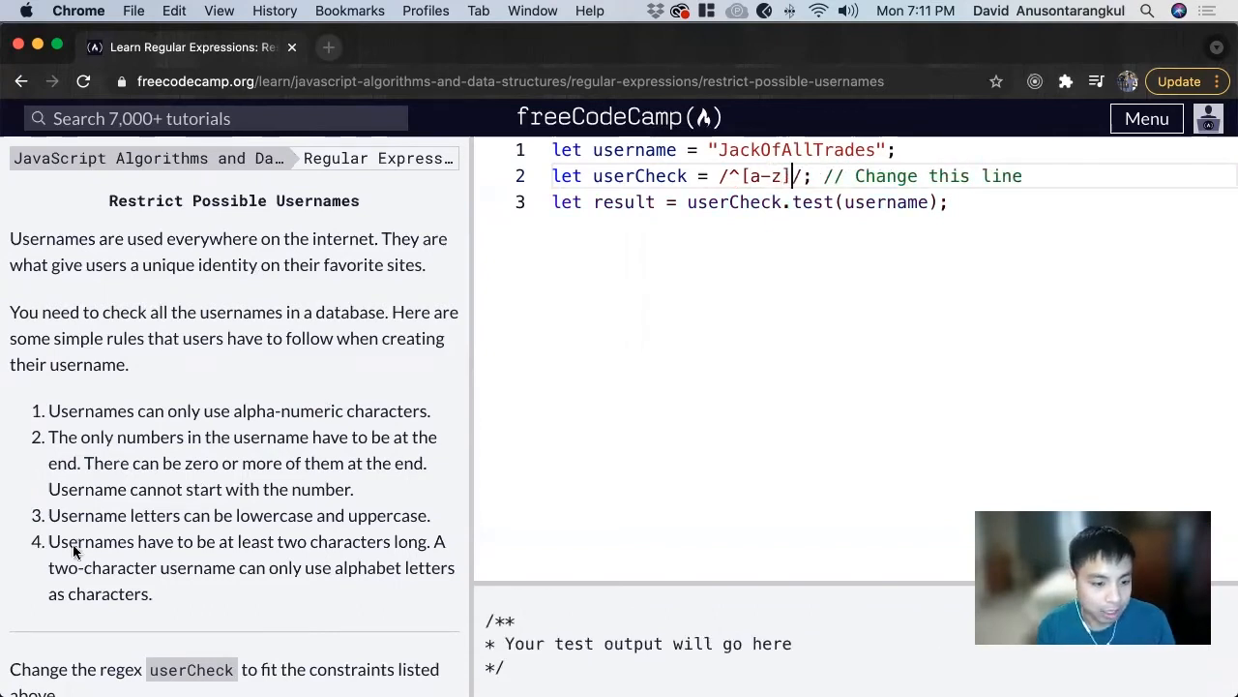
pyautogui.moveTo(1123, 320)
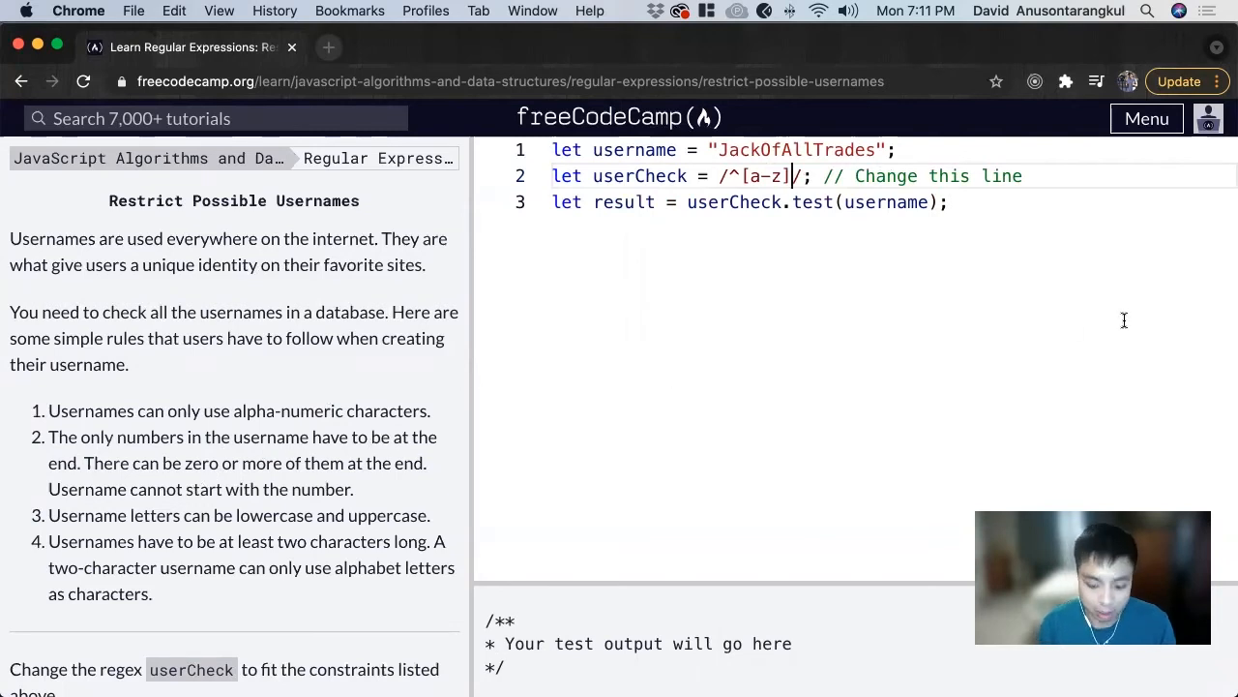
pyautogui.write('\\d')
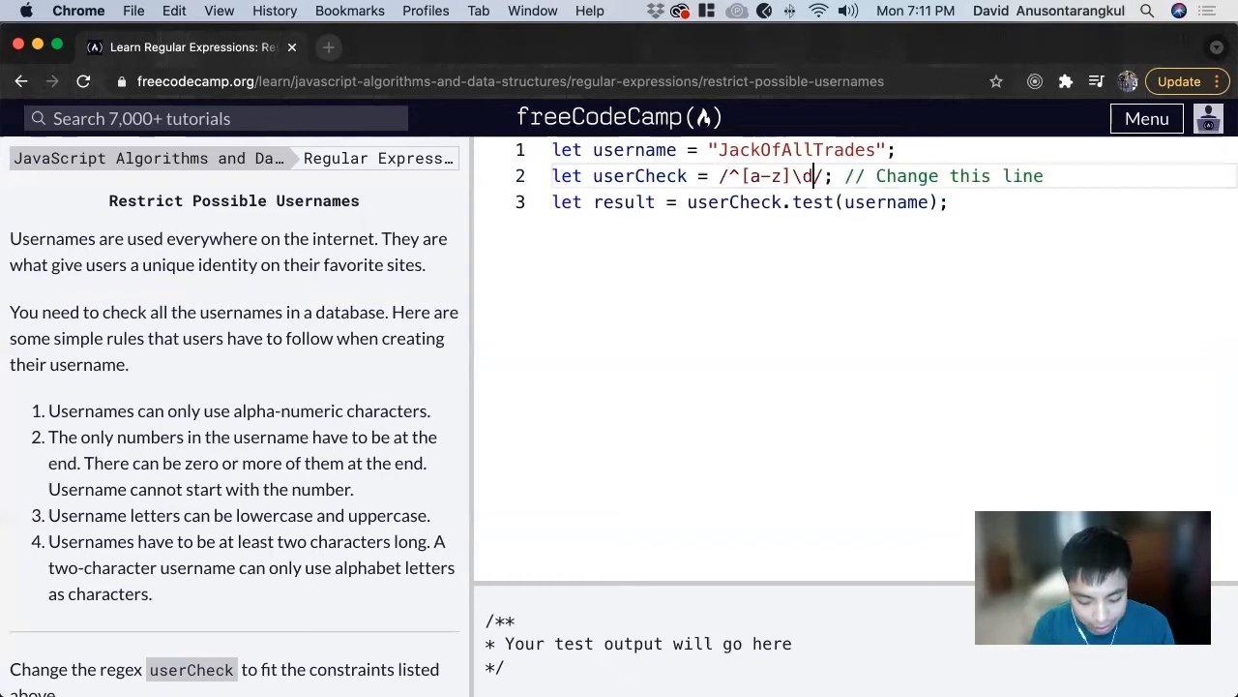
pyautogui.write('*')
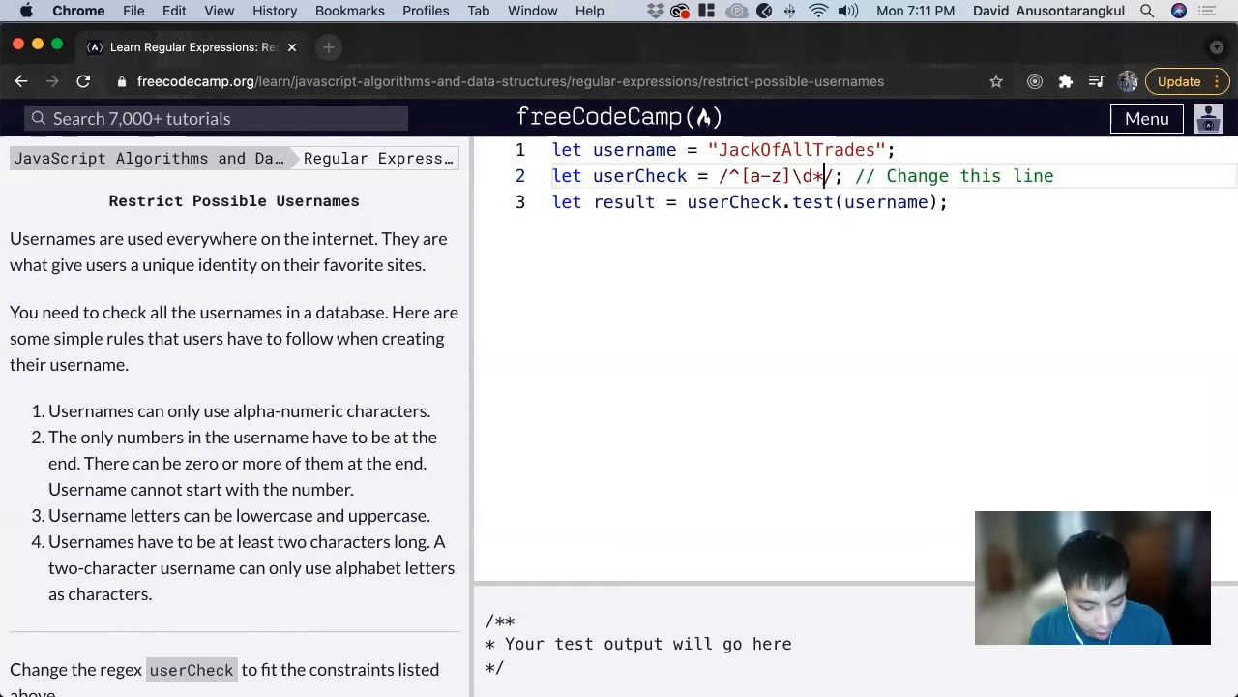
pyautogui.write('$')
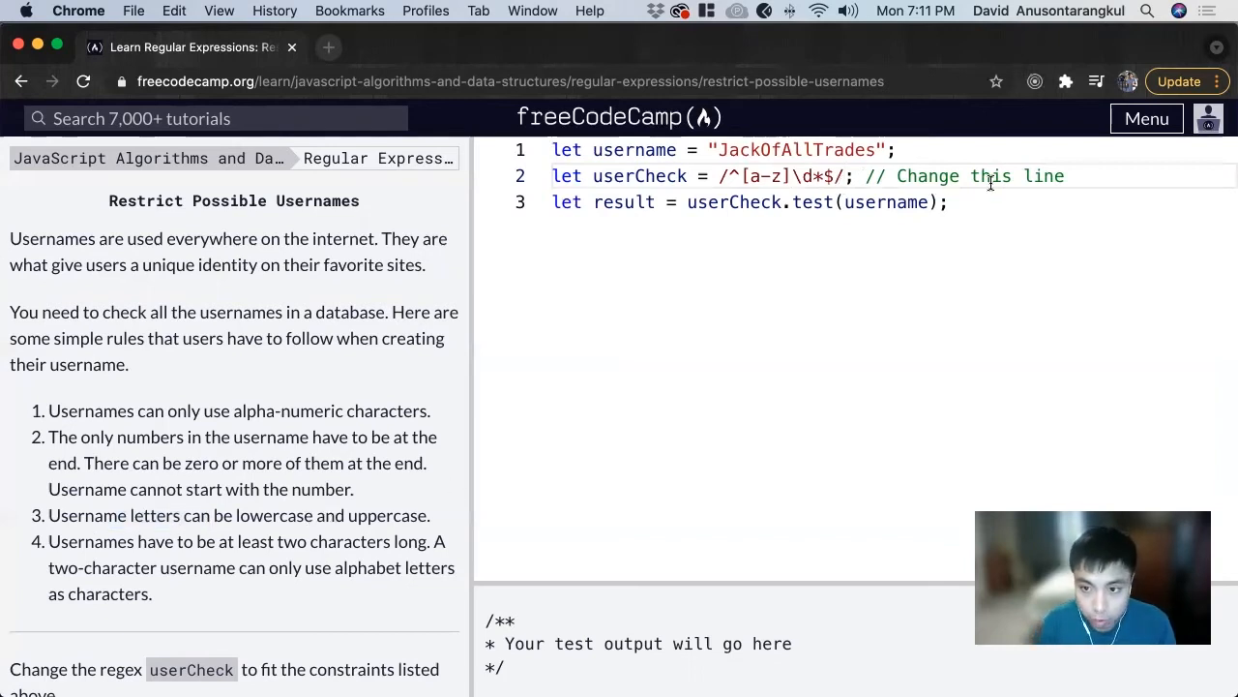
# Add the i flag so the regex reads /^[a-z]\d*$/i
pyautogui.write('i')
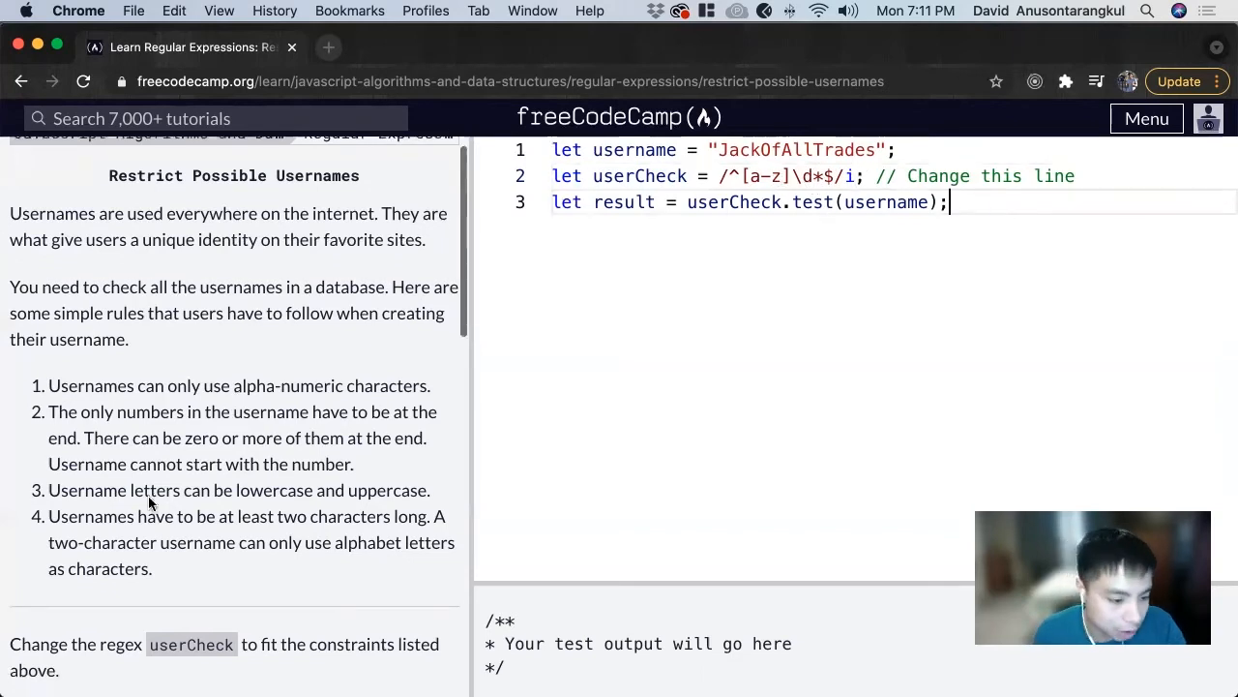
pyautogui.scroll(-3)
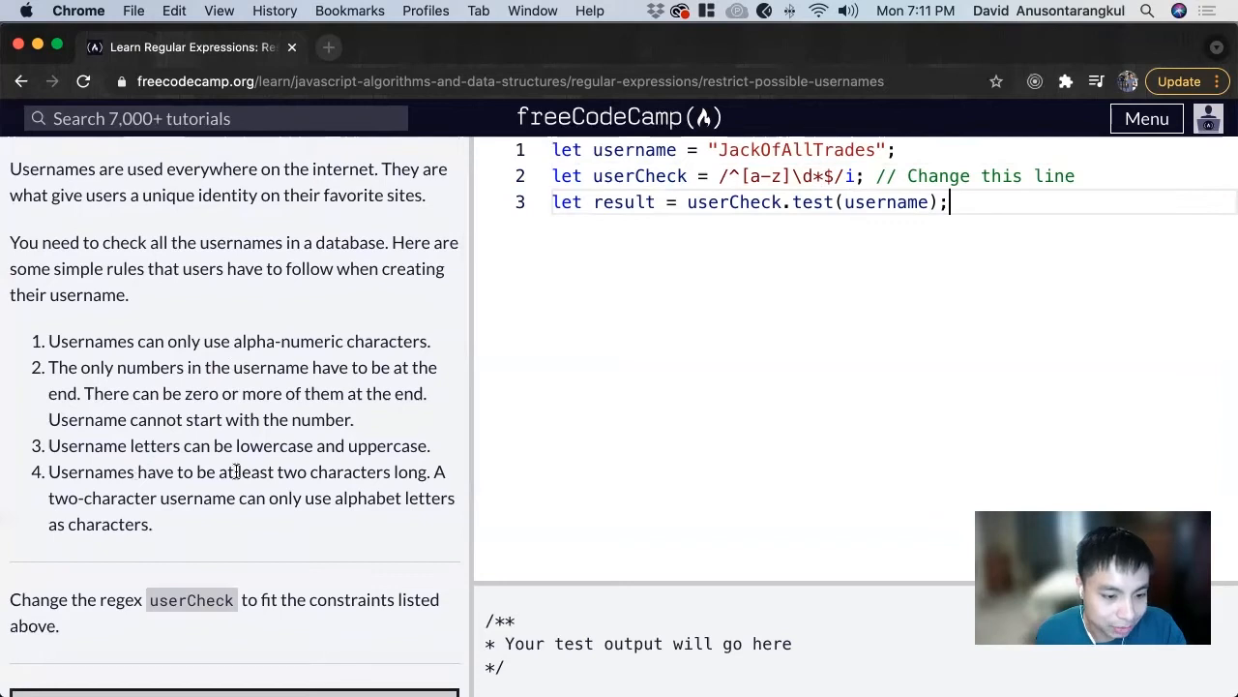
pyautogui.moveTo(385, 466)
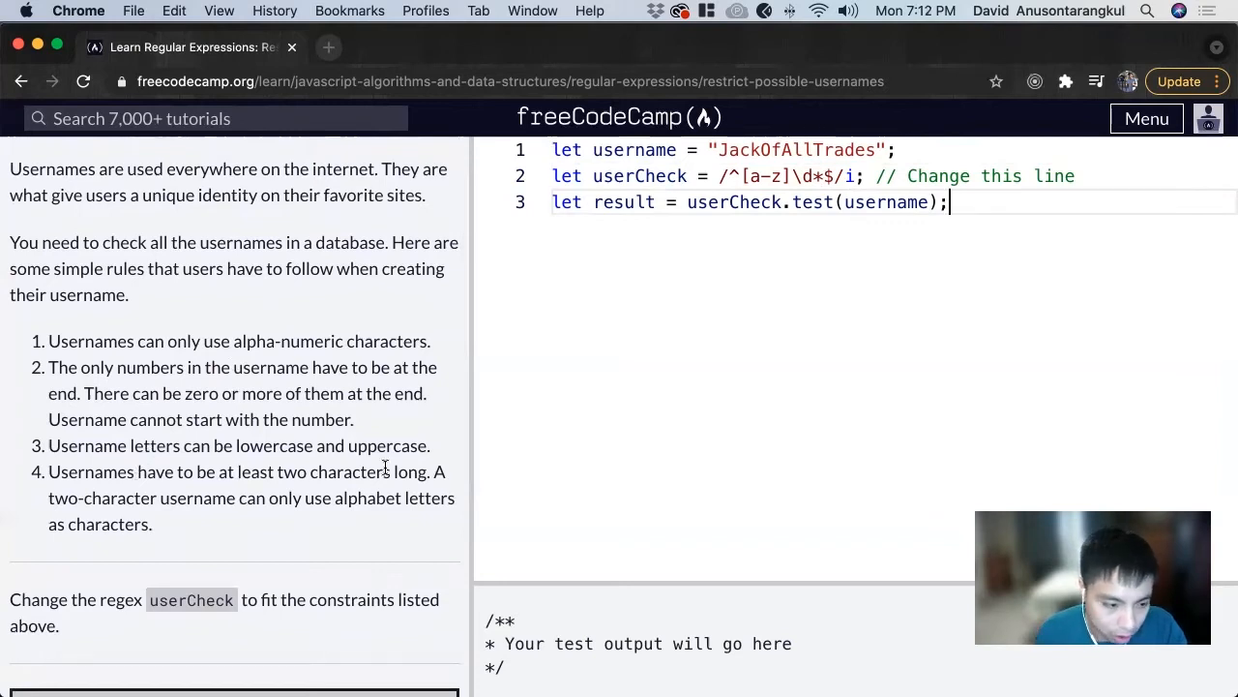
pyautogui.moveTo(287, 523)
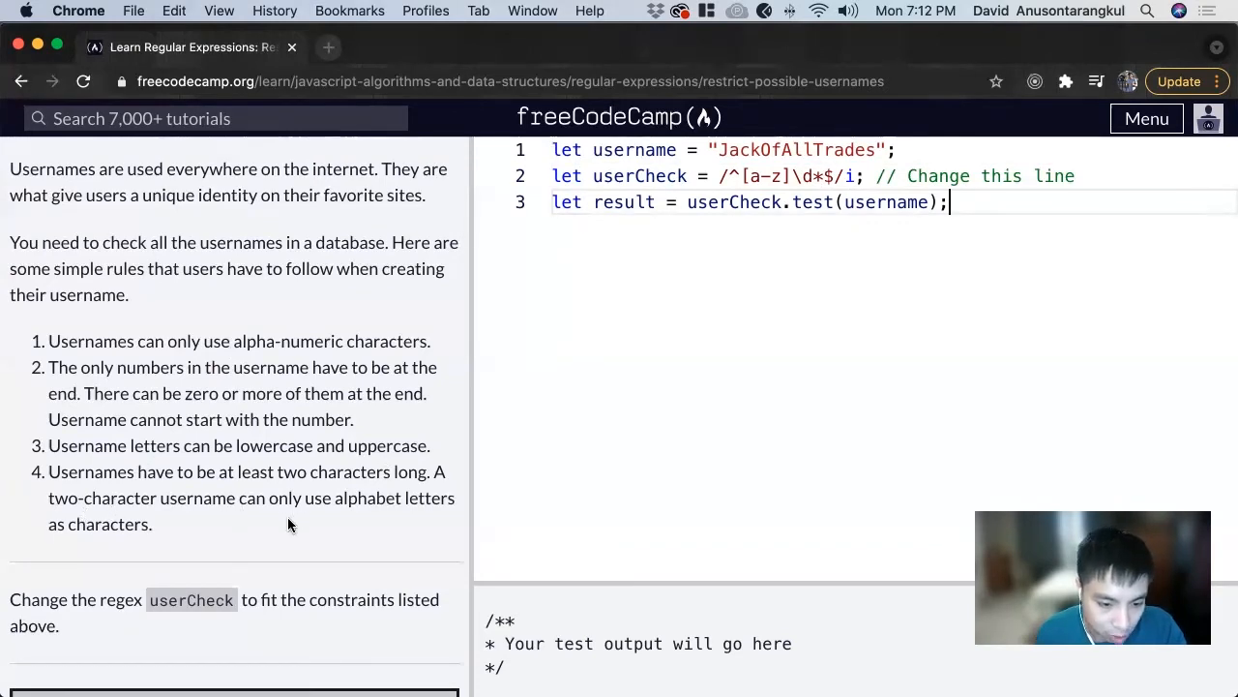
pyautogui.moveTo(293, 542)
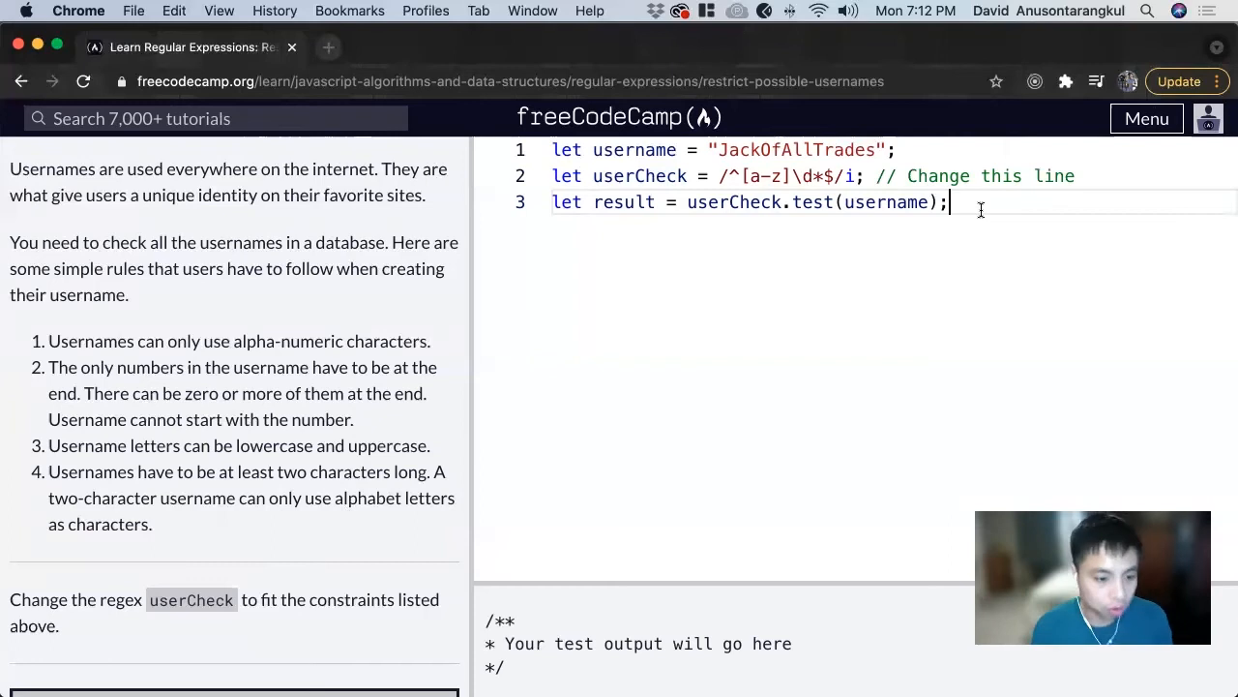
# Add the sample username 'aa' below the code, wrapped in a /* */ comment
pyautogui.press('Return')
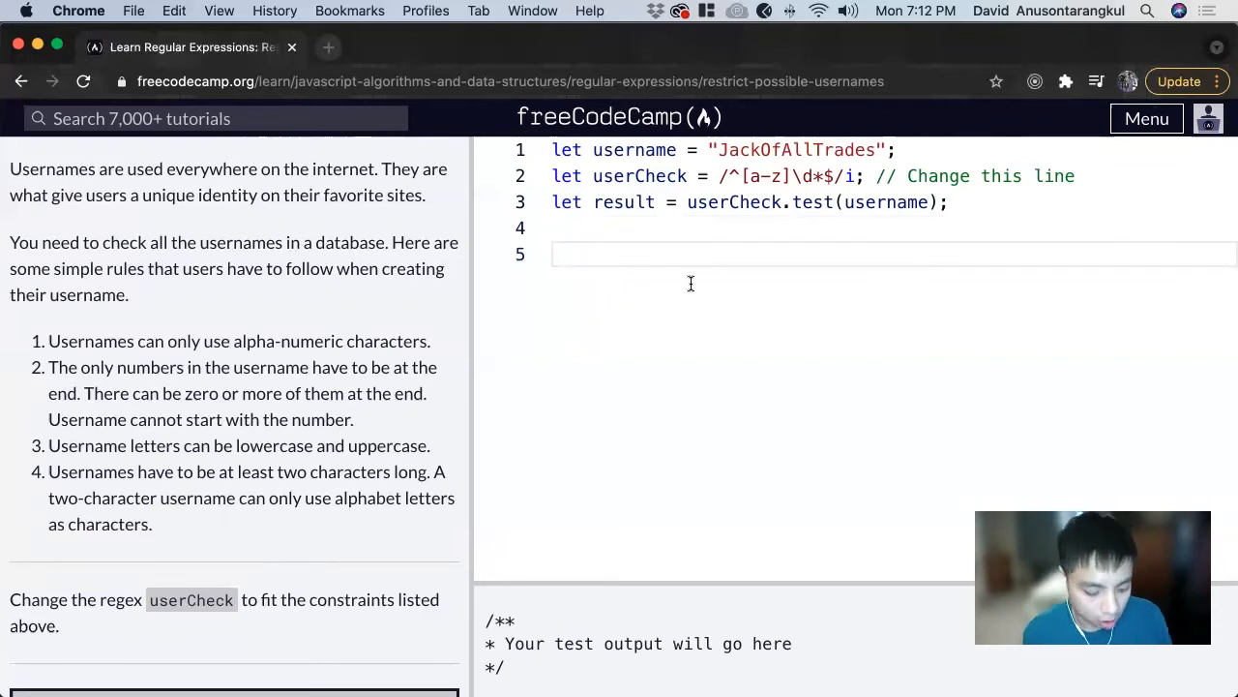
pyautogui.write('aa')
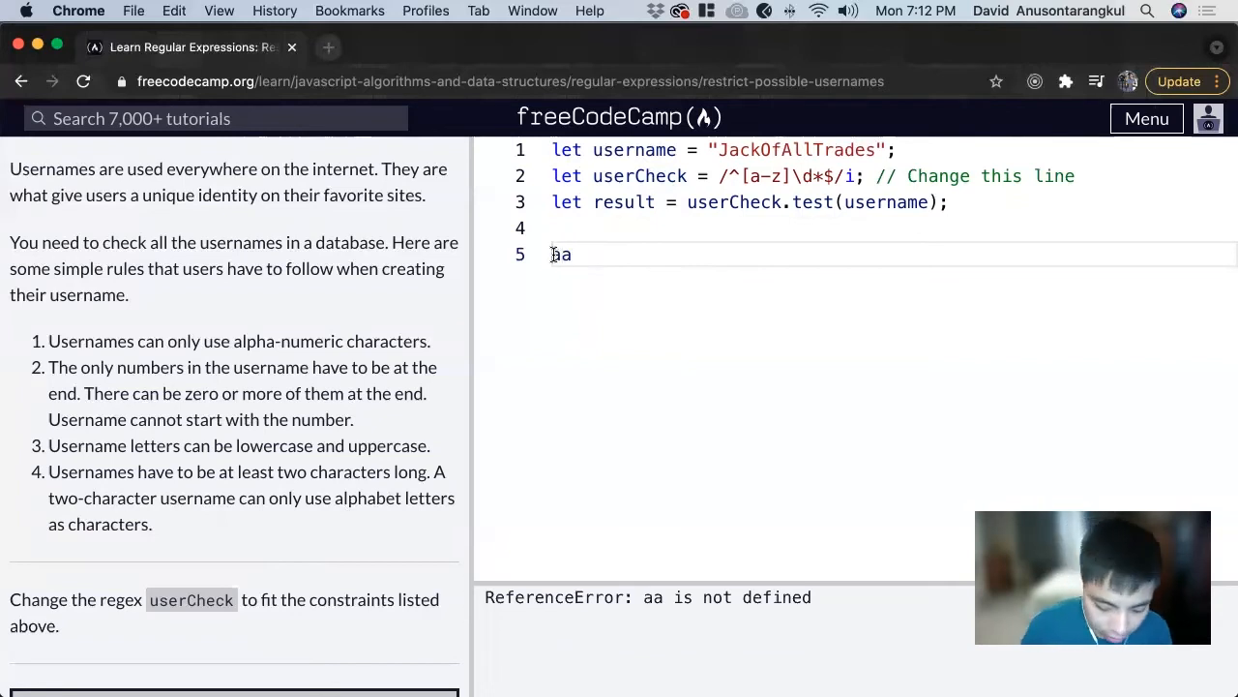
pyautogui.write('*')
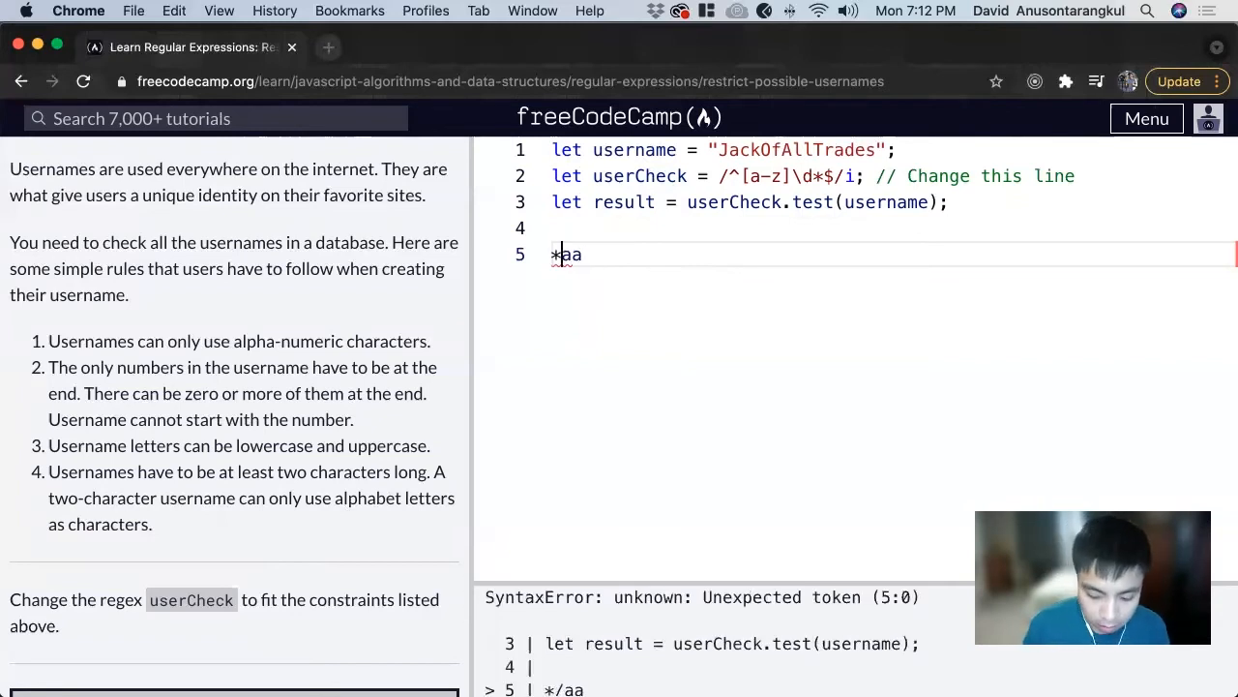
pyautogui.write('/*')
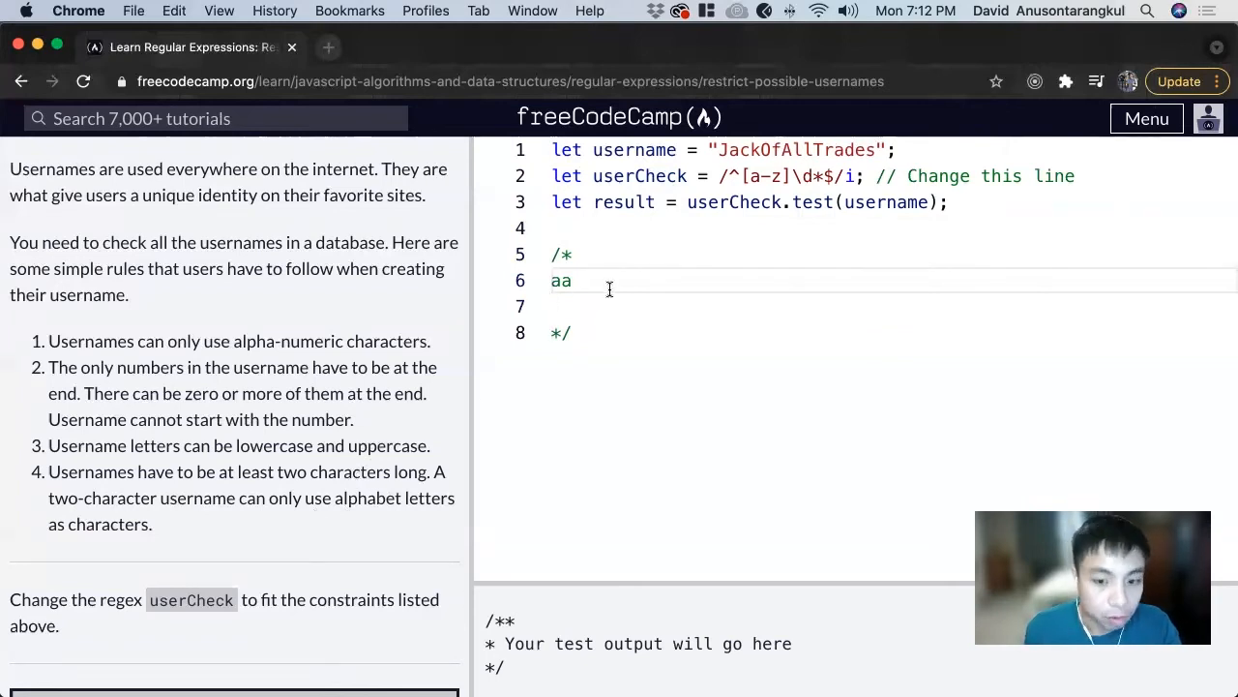
# Add 'aba3' and 'a11' as example usernames beneath 'aa' in the comment
pyautogui.press('Return')
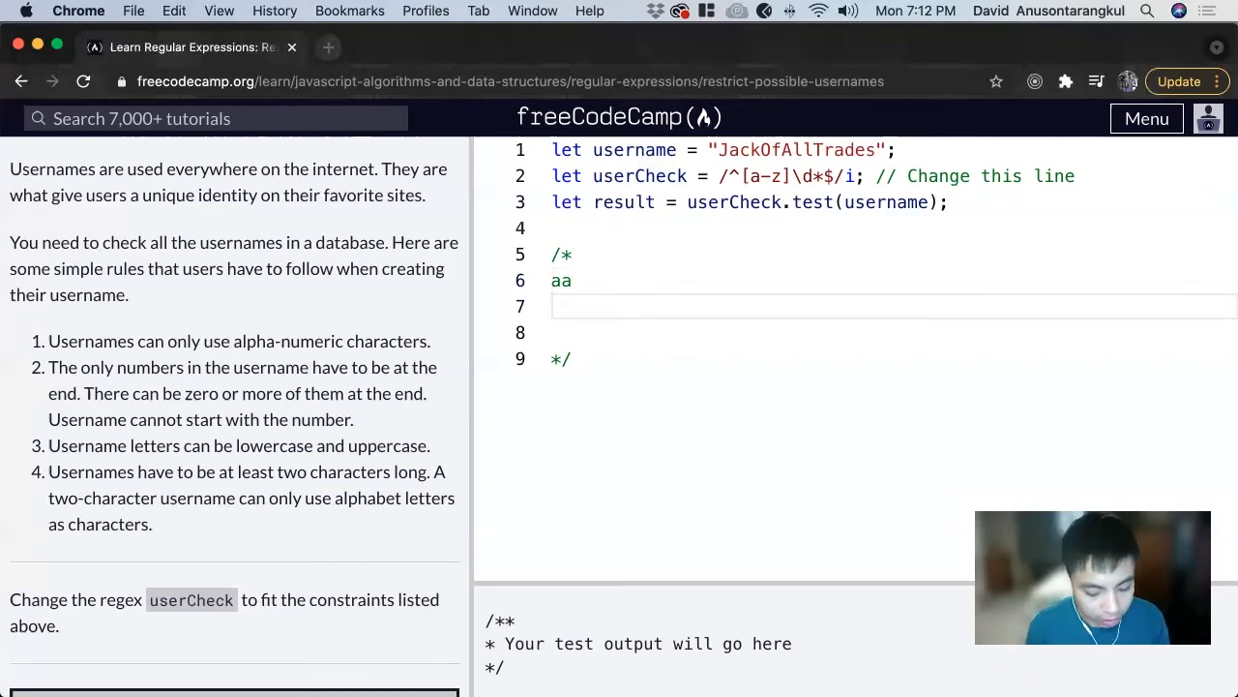
pyautogui.write('aba')
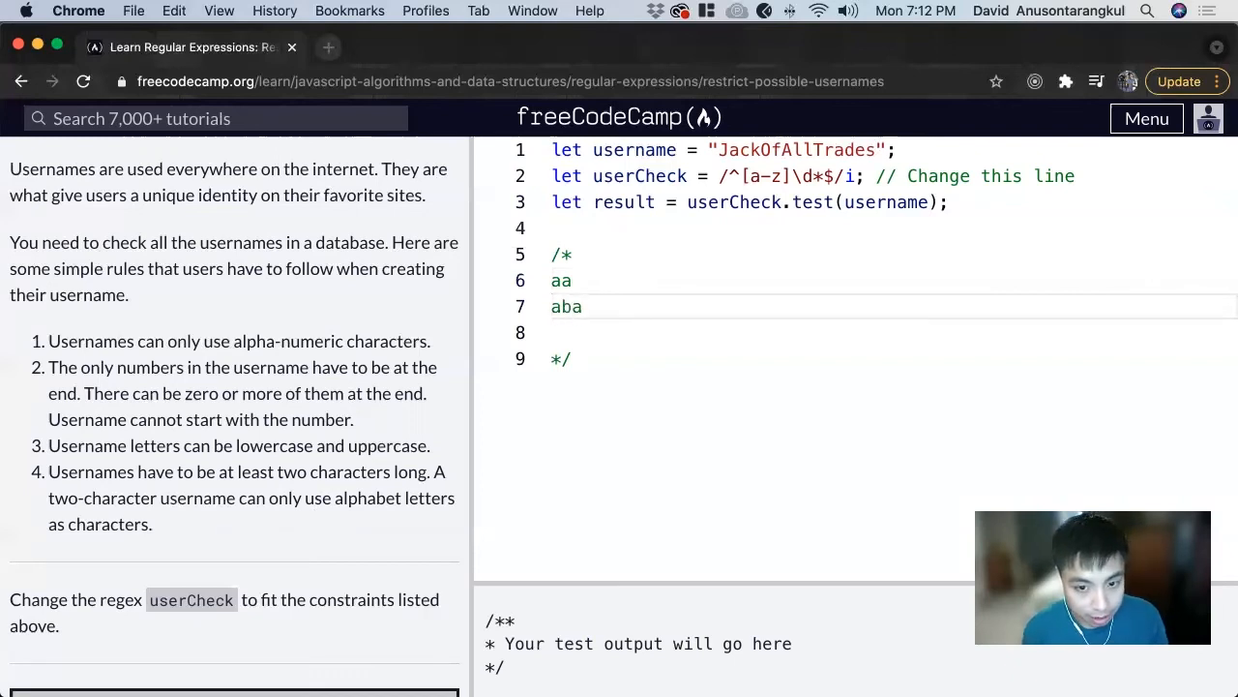
pyautogui.write('3')
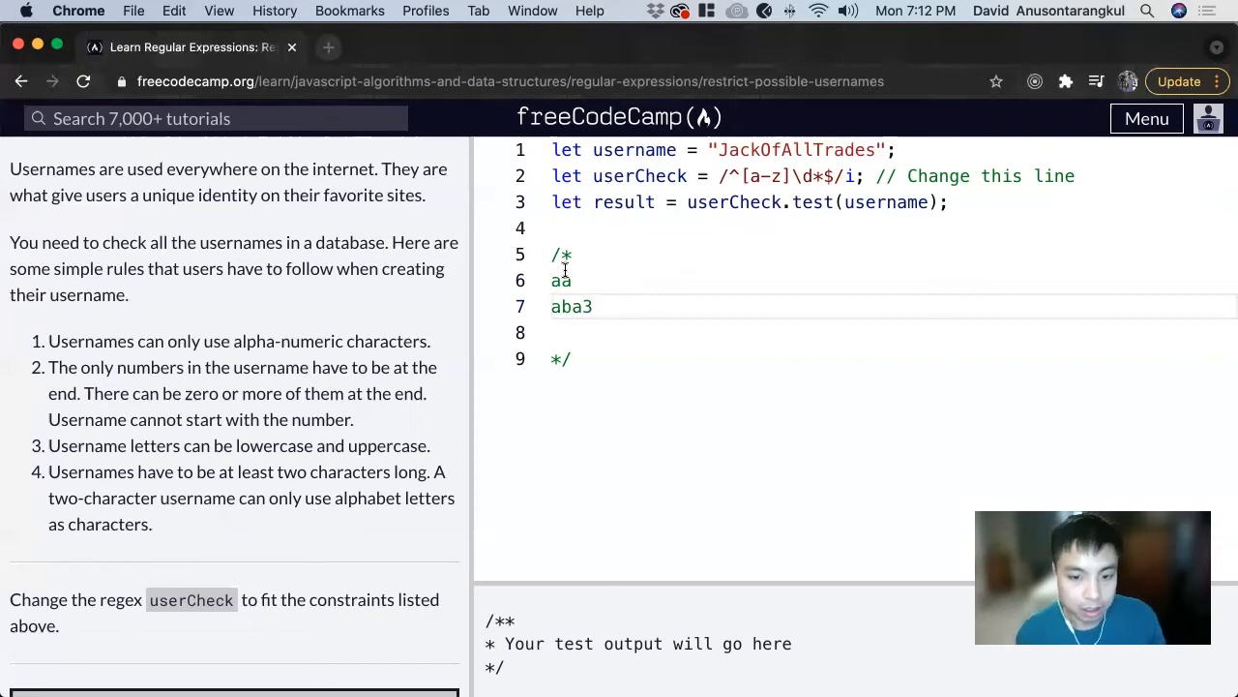
pyautogui.doubleClick(561, 281)
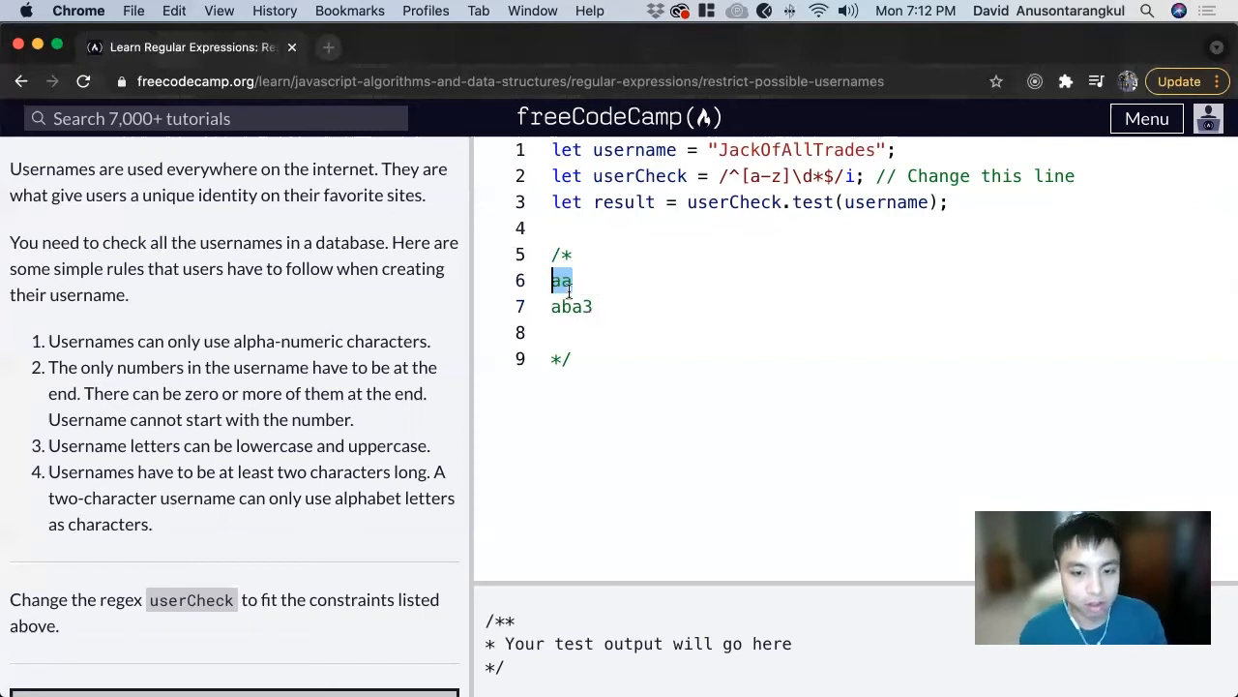
pyautogui.click(593, 307)
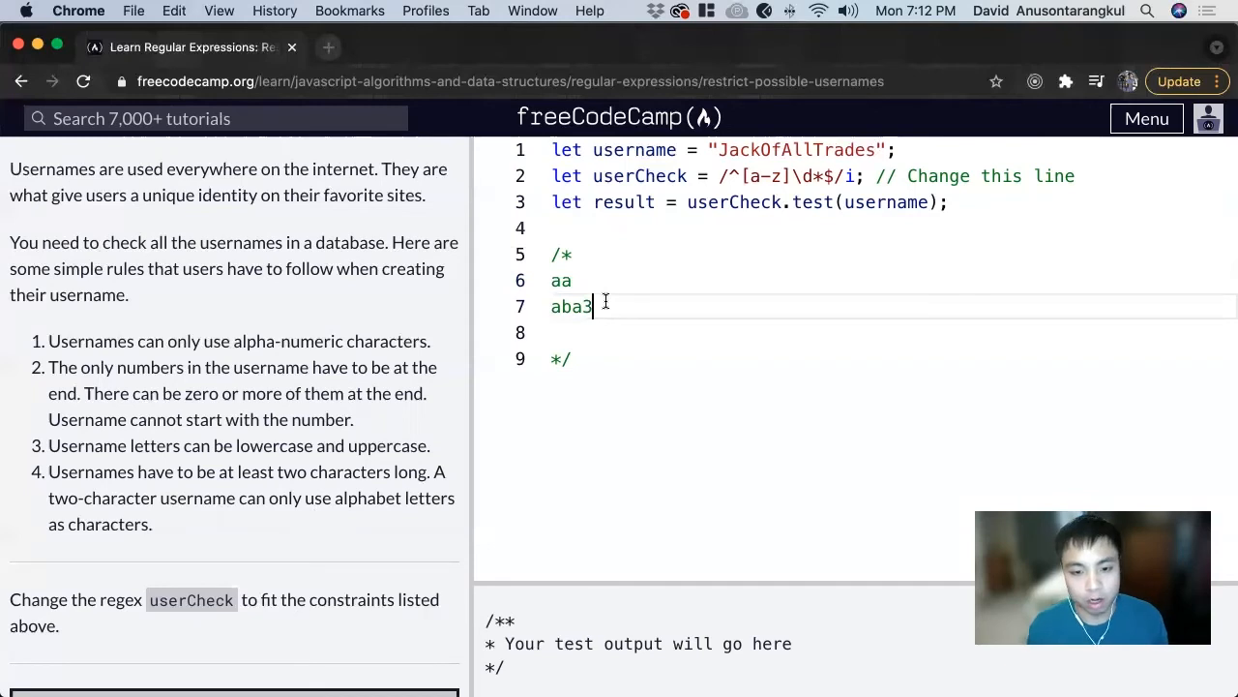
pyautogui.press('Return')
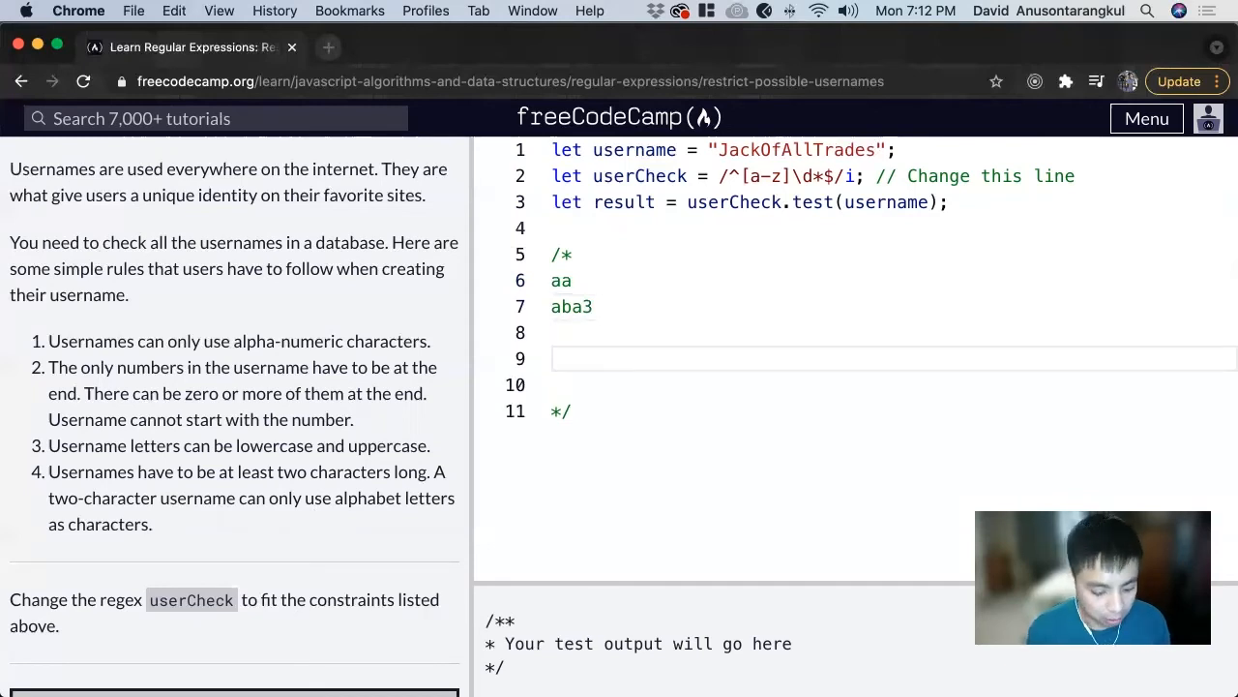
pyautogui.write('a1')
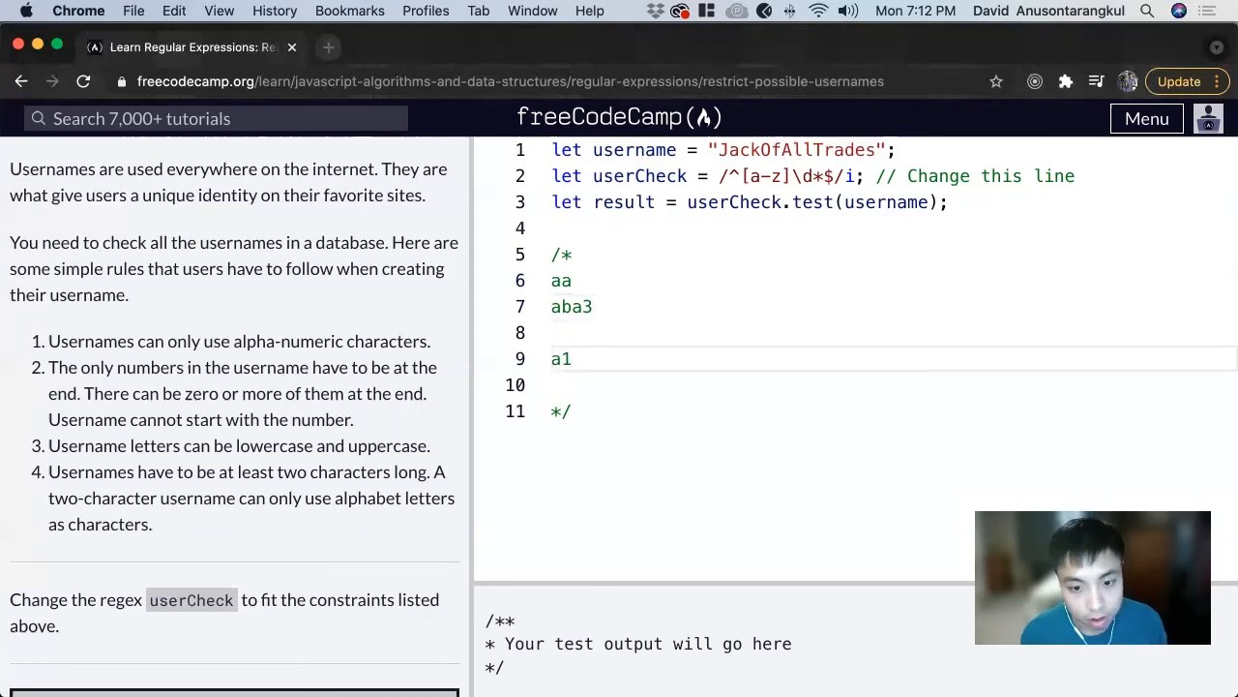
pyautogui.write('1')
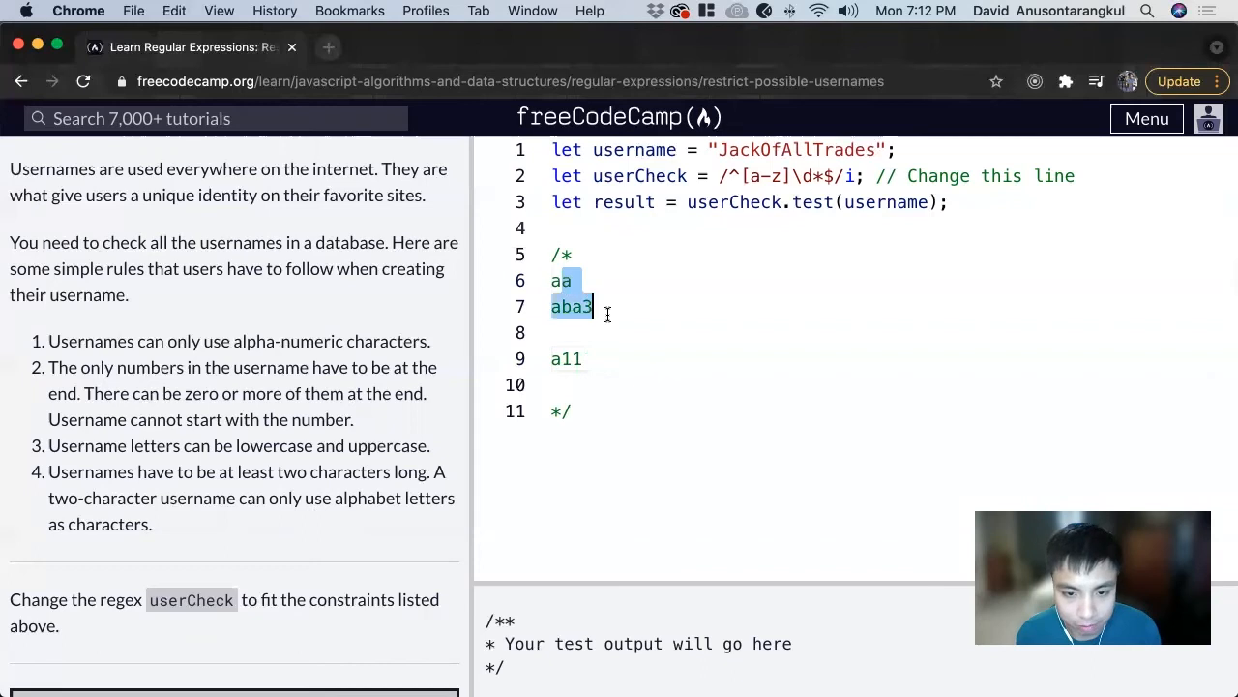
pyautogui.click(786, 175)
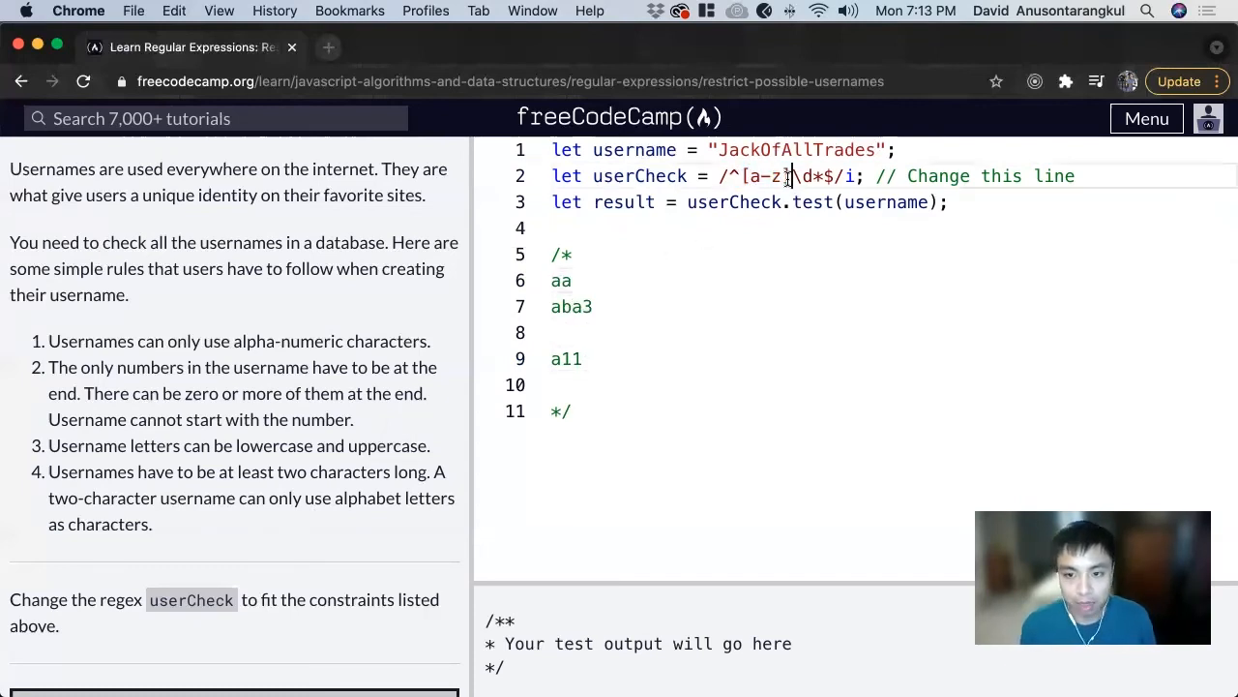
# Change the regex to /^[a-z][a-z]+\d*$/i and add 'aba' above 'aba3'
pyautogui.write('{')
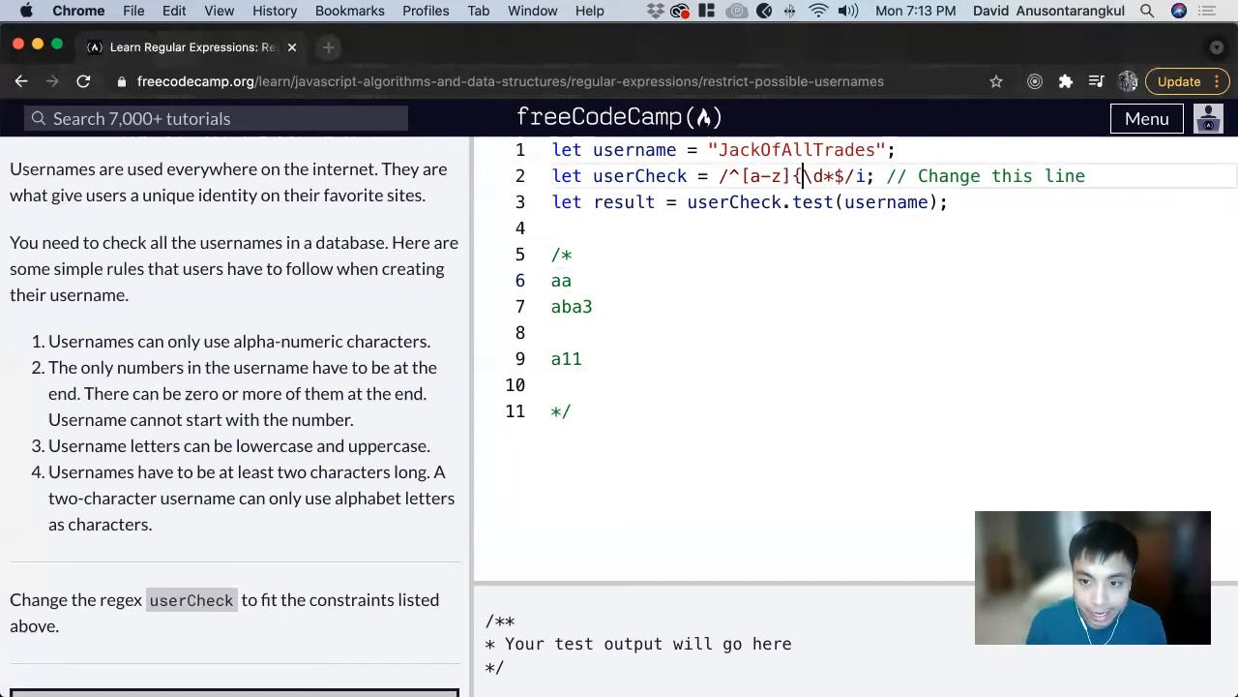
pyautogui.write('[a-z]+')
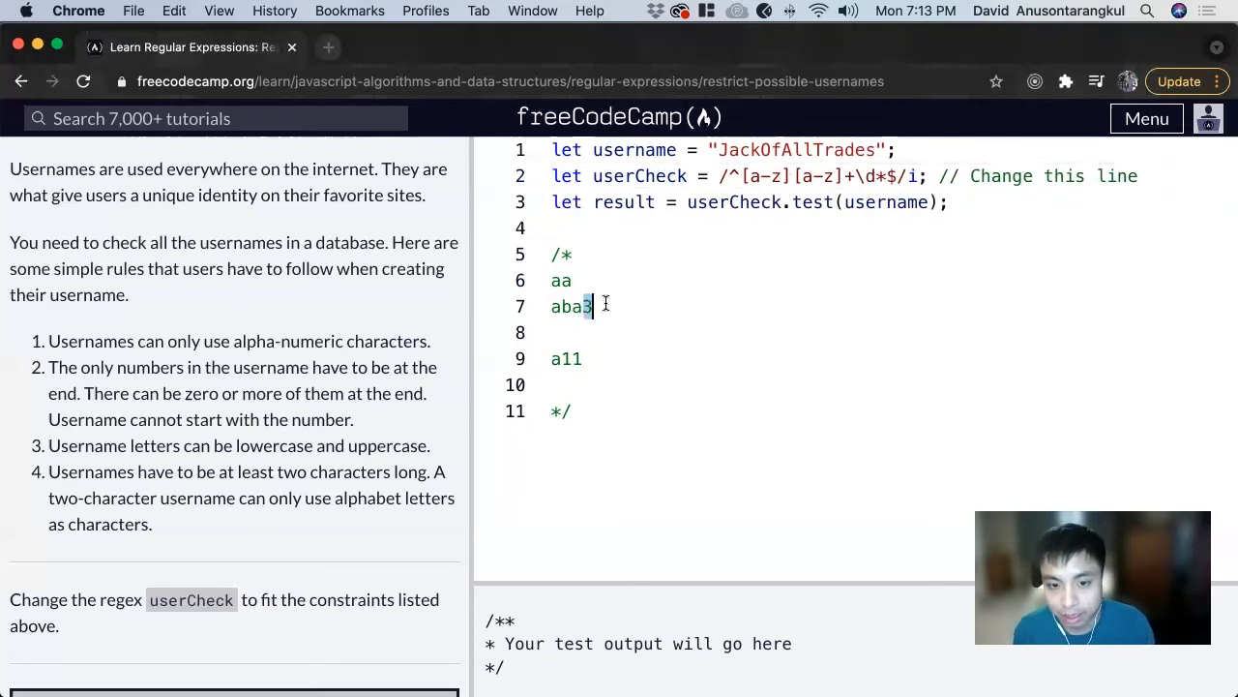
pyautogui.press('Return')
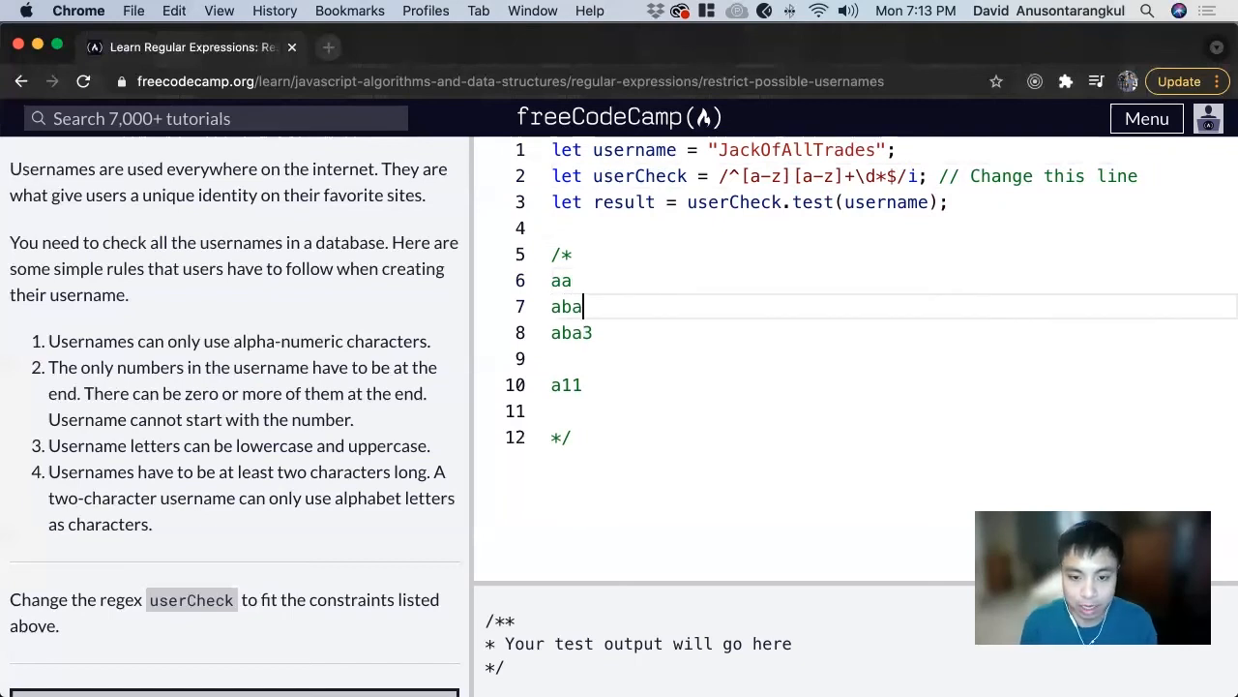
pyautogui.moveTo(881, 175)
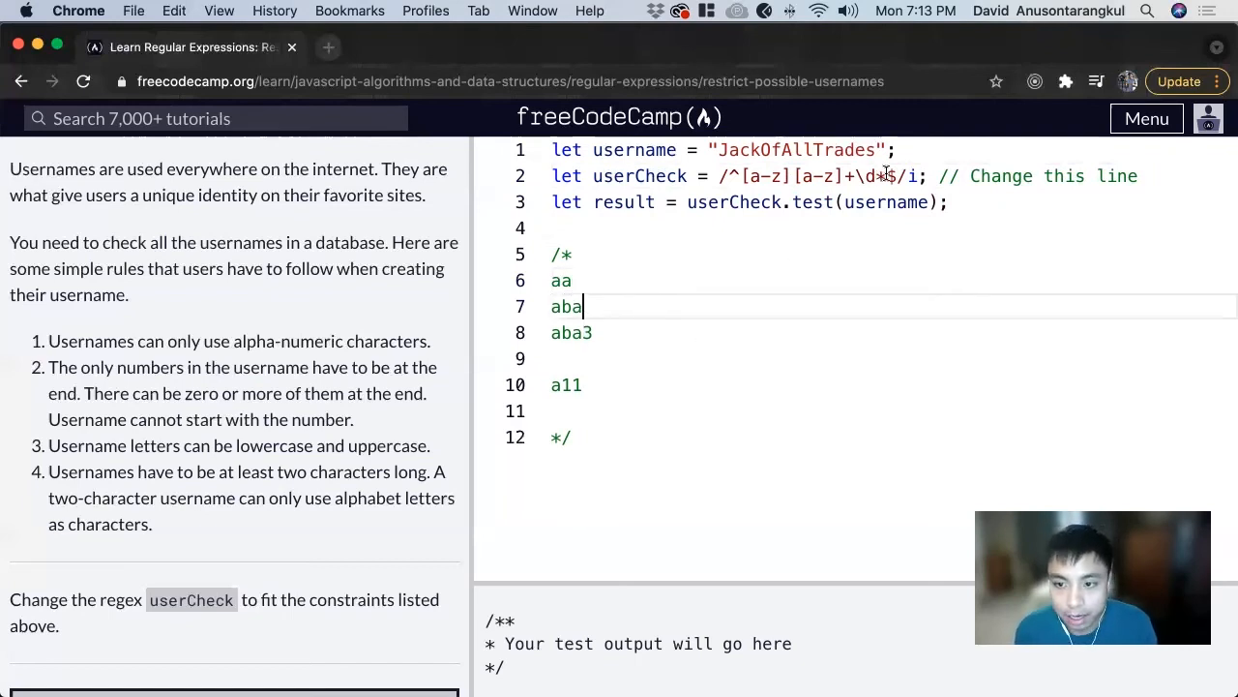
# Append the alternative |^[a-z]\d\d+& for a letter plus two or more digits
pyautogui.click(895, 176)
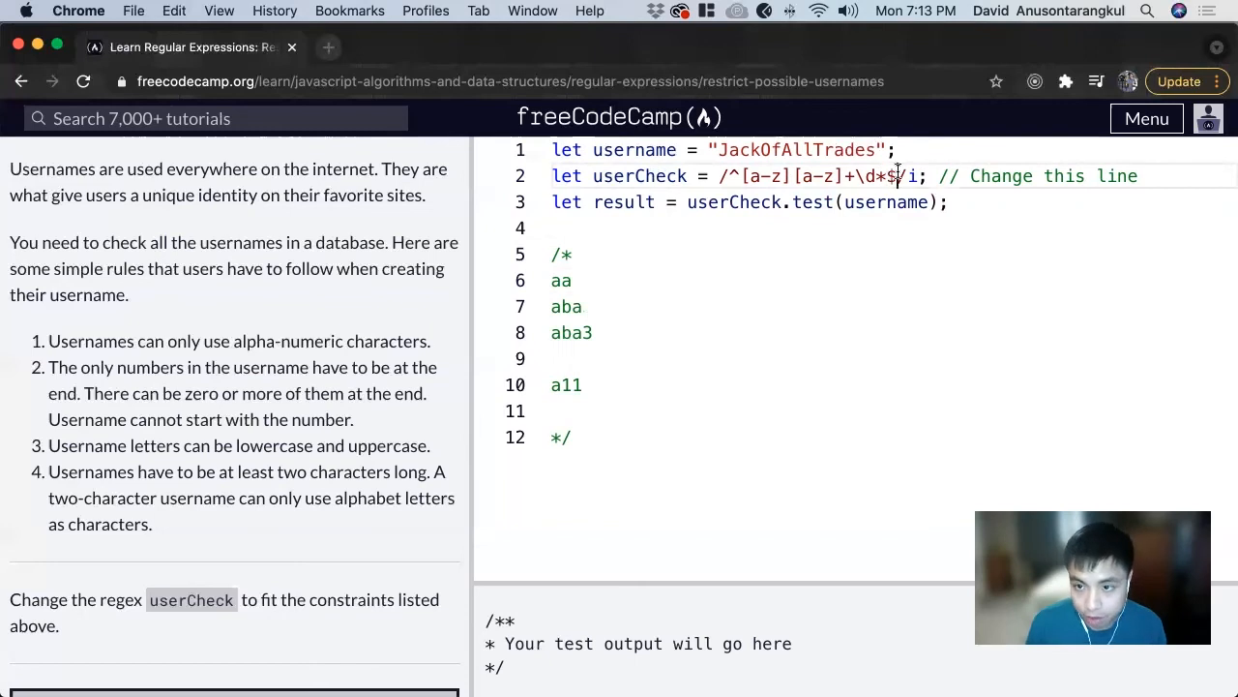
pyautogui.write('|')
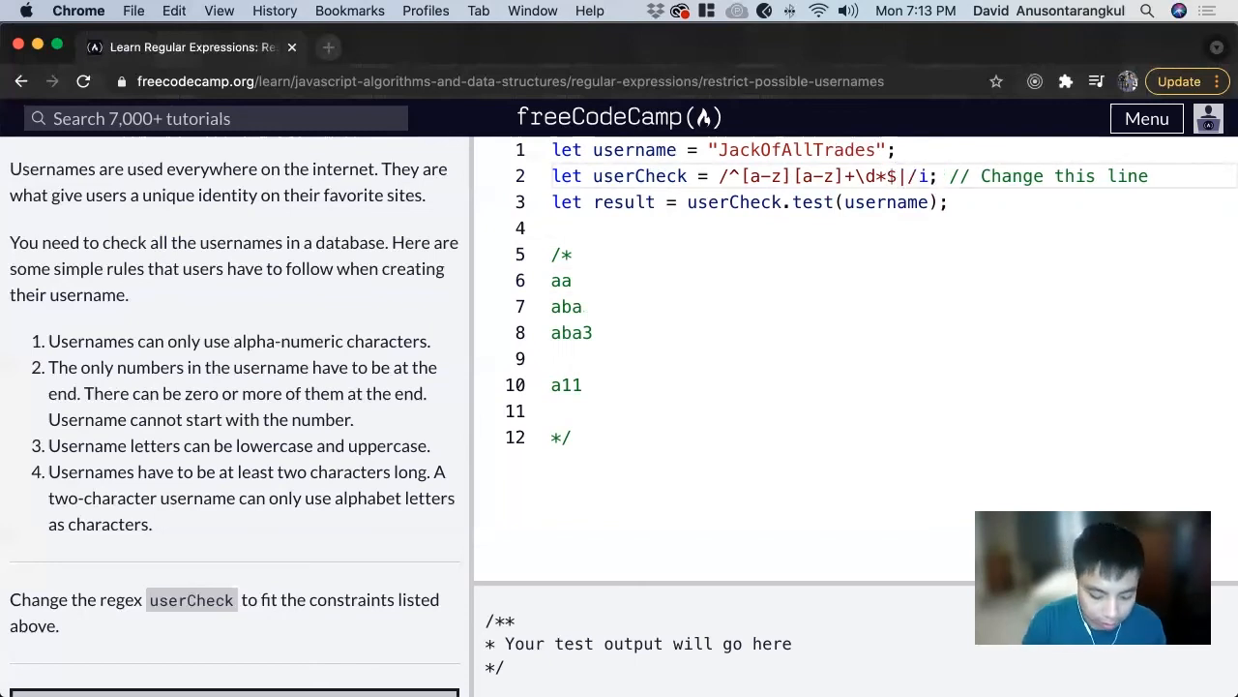
pyautogui.write('|^')
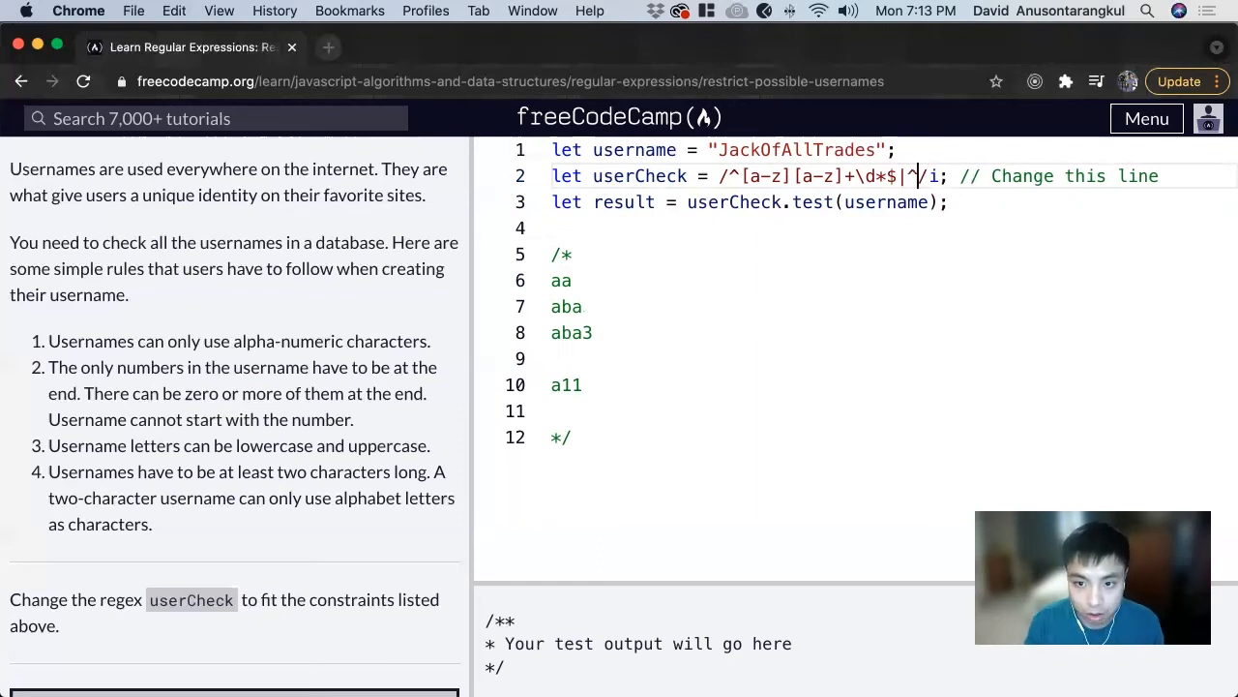
pyautogui.write('[a-z')
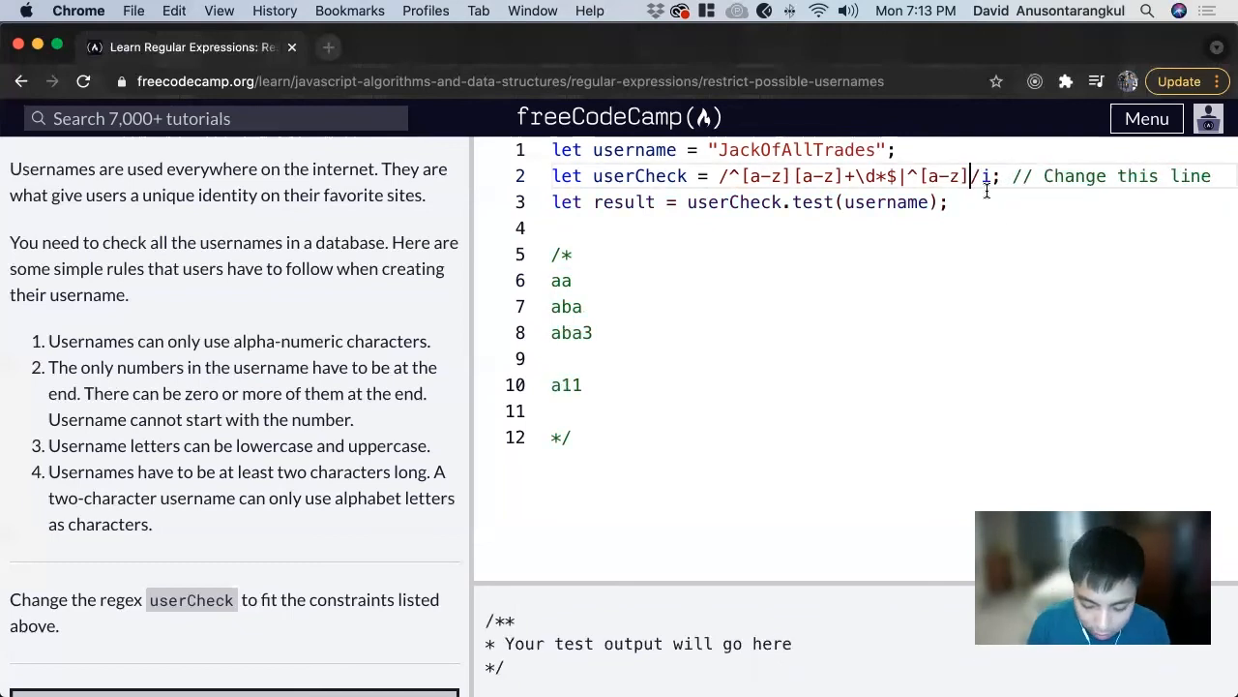
pyautogui.write('\\d')
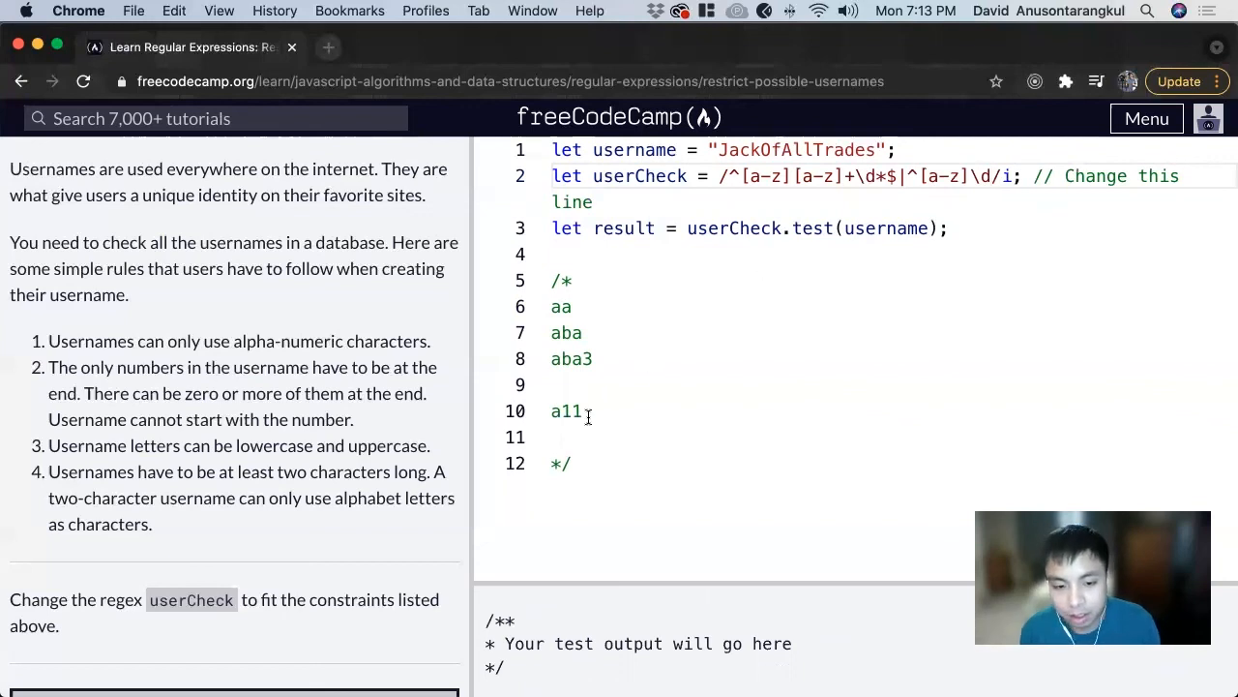
pyautogui.doubleClick(569, 410)
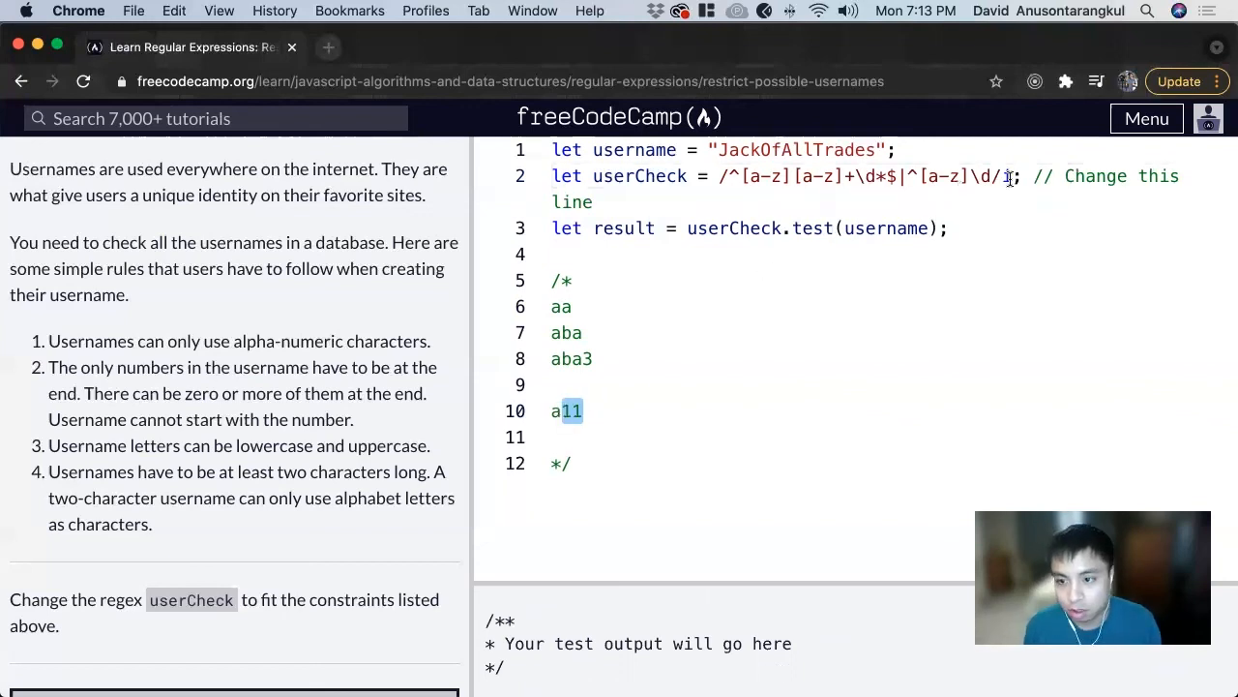
pyautogui.write('\\d+')
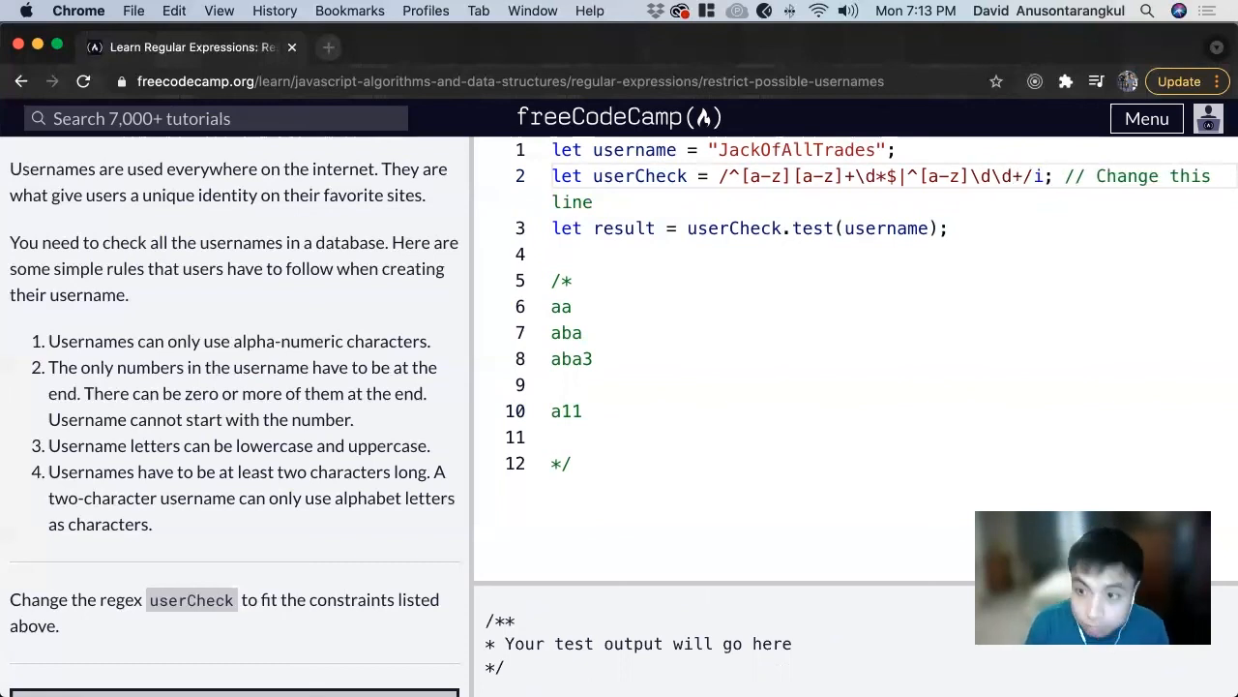
pyautogui.write('&')
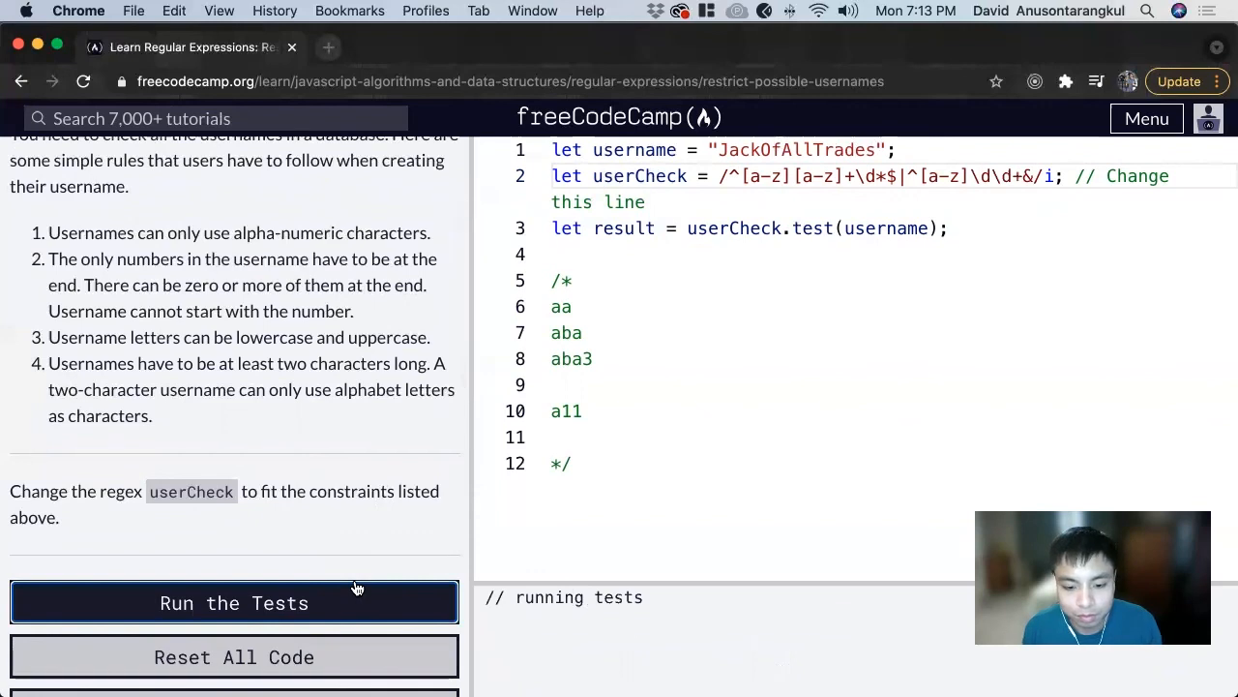
# Run the tests and see that the regex should match 'Z97'
pyautogui.click(234, 601)
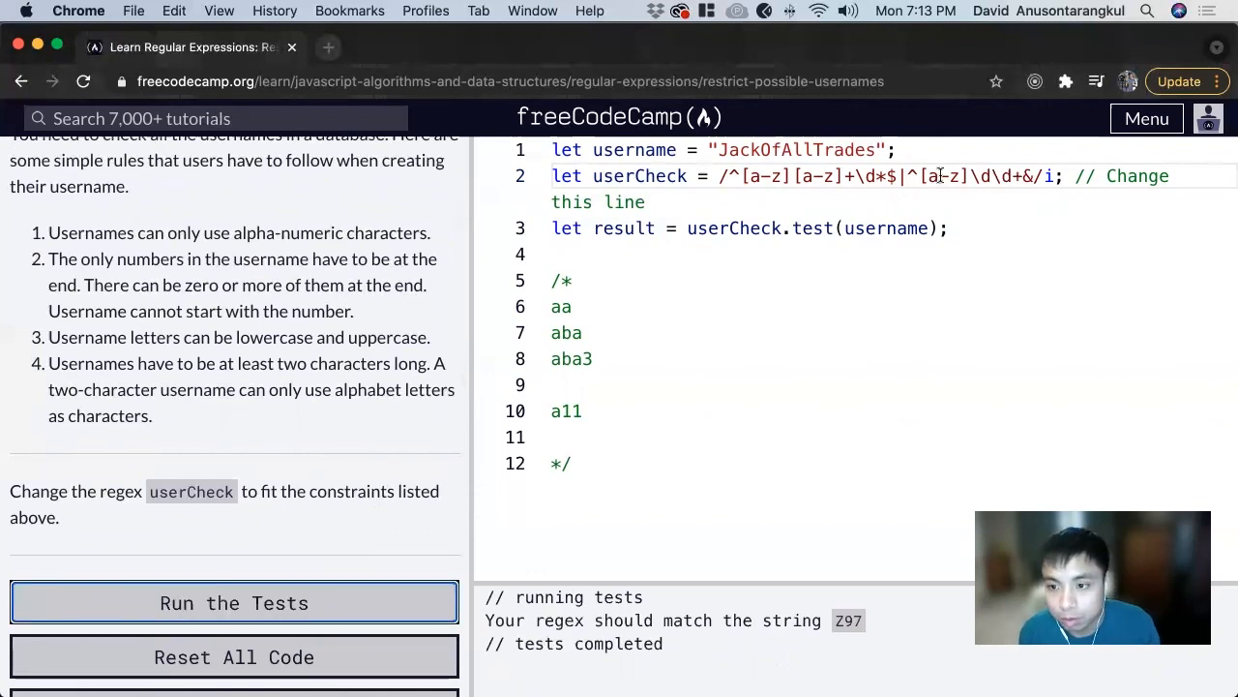